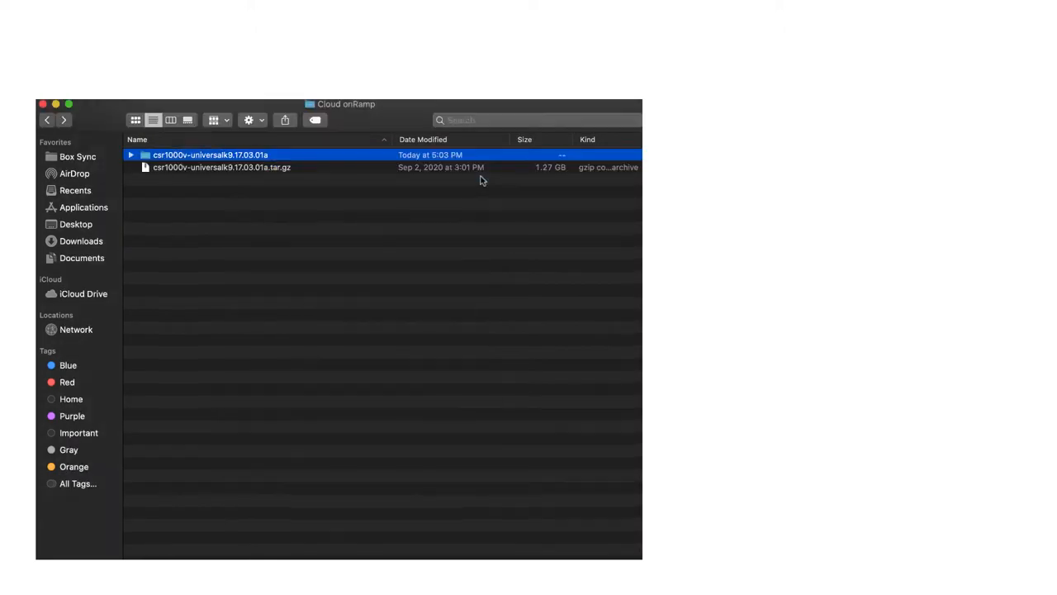
Step: Open the csr1000v-universalk9.17.03.01a folder listing the qcow2 image and config files
double_click(209, 155)
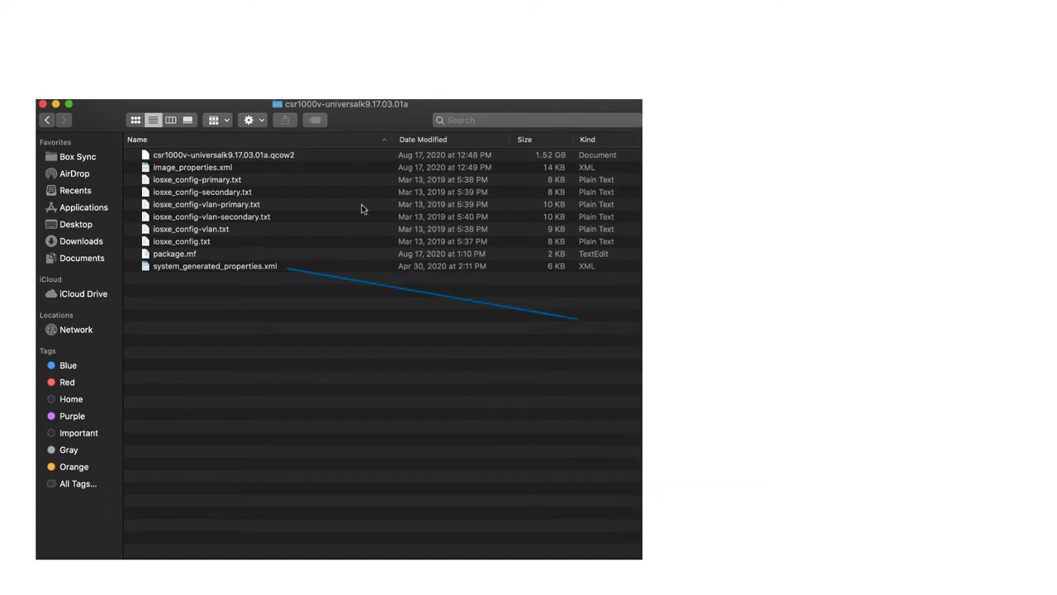
double_click(215, 264)
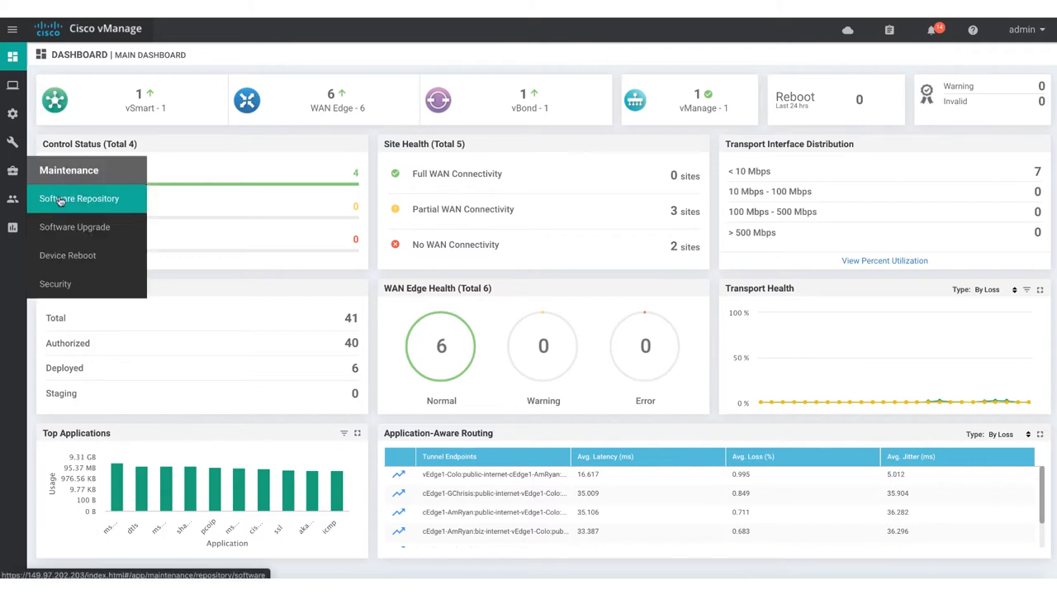
Step: Start a custom VNF package in the Software Repository named vedge-cloud-webex, vendor Cisco, version 1, type ROUTER
click(79, 198)
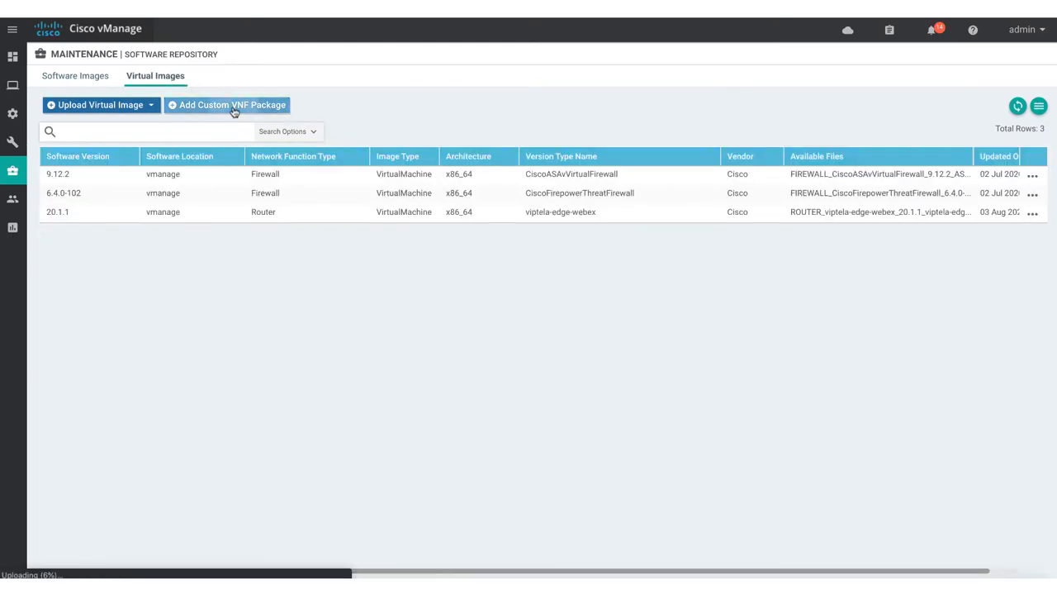
click(228, 106)
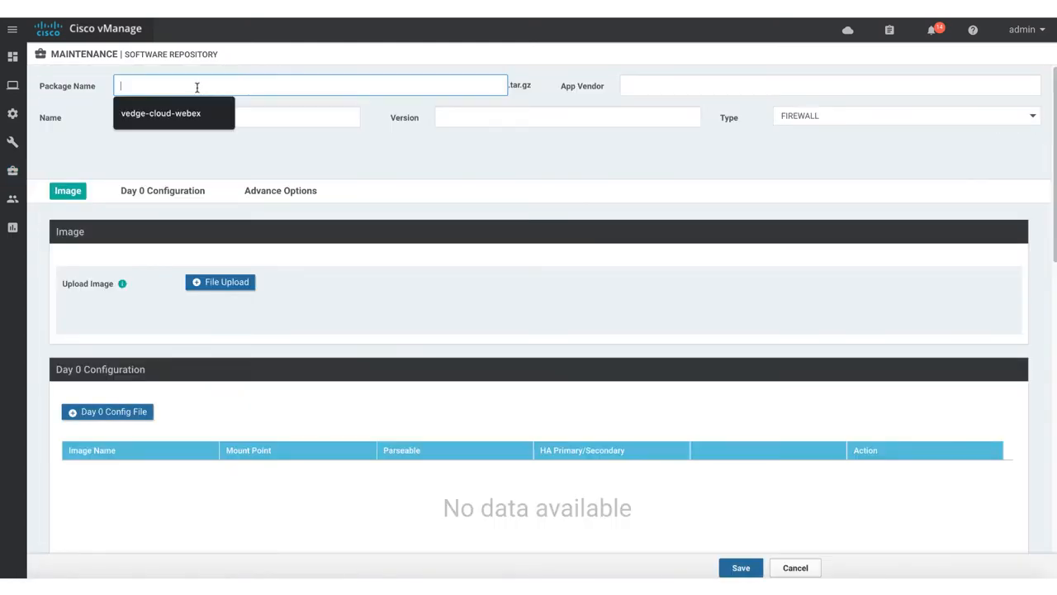
click(830, 85)
text(Cisco)
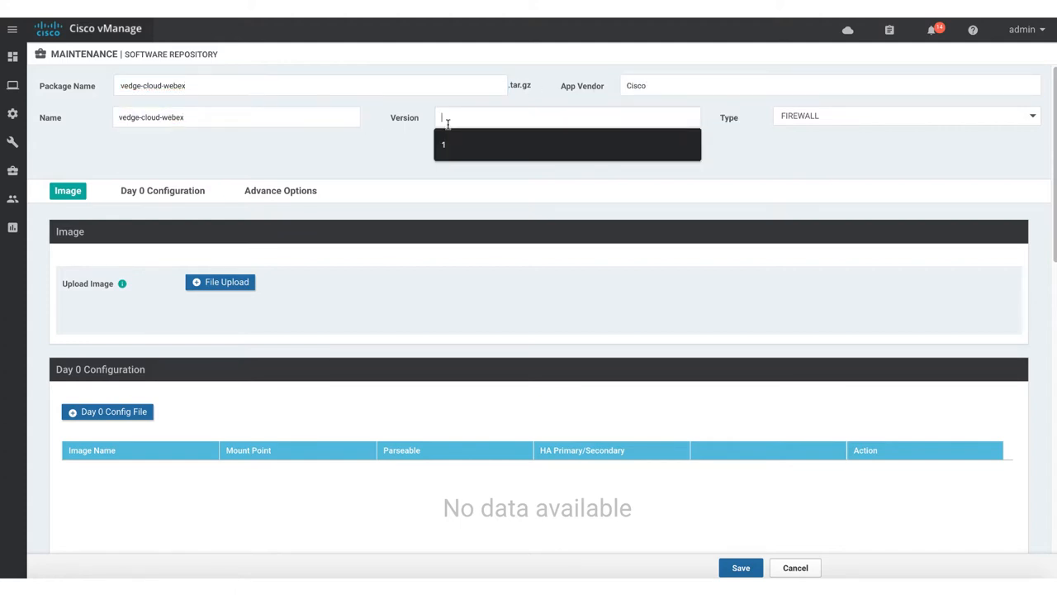
click(905, 116)
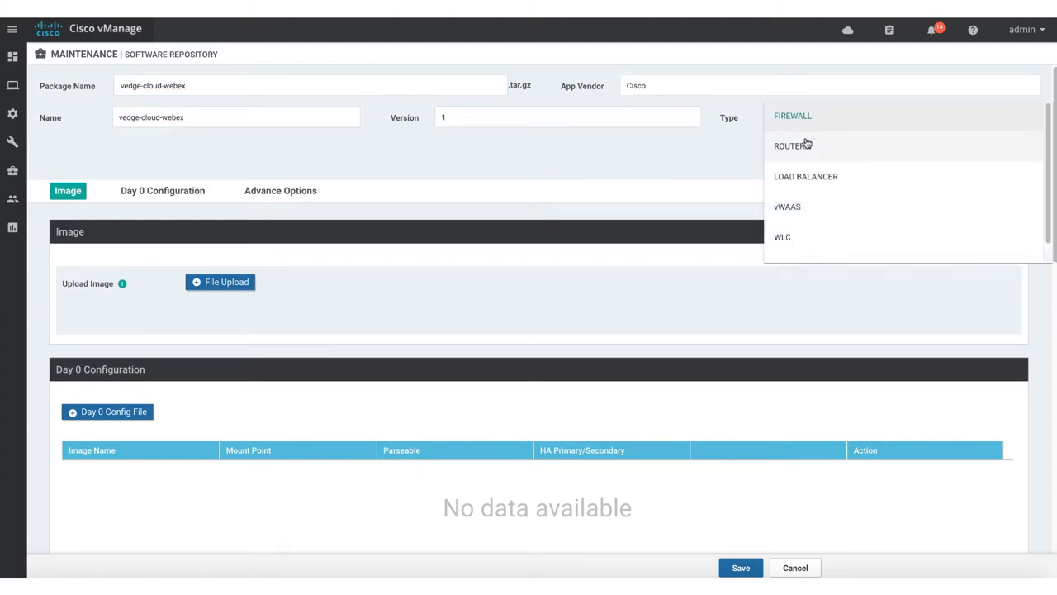
click(791, 145)
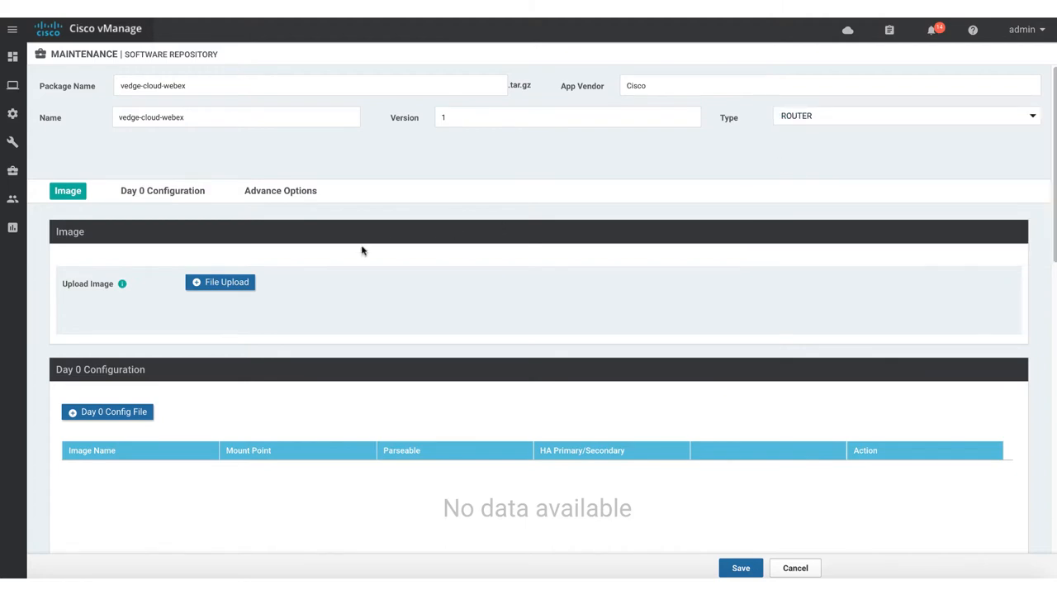
click(221, 281)
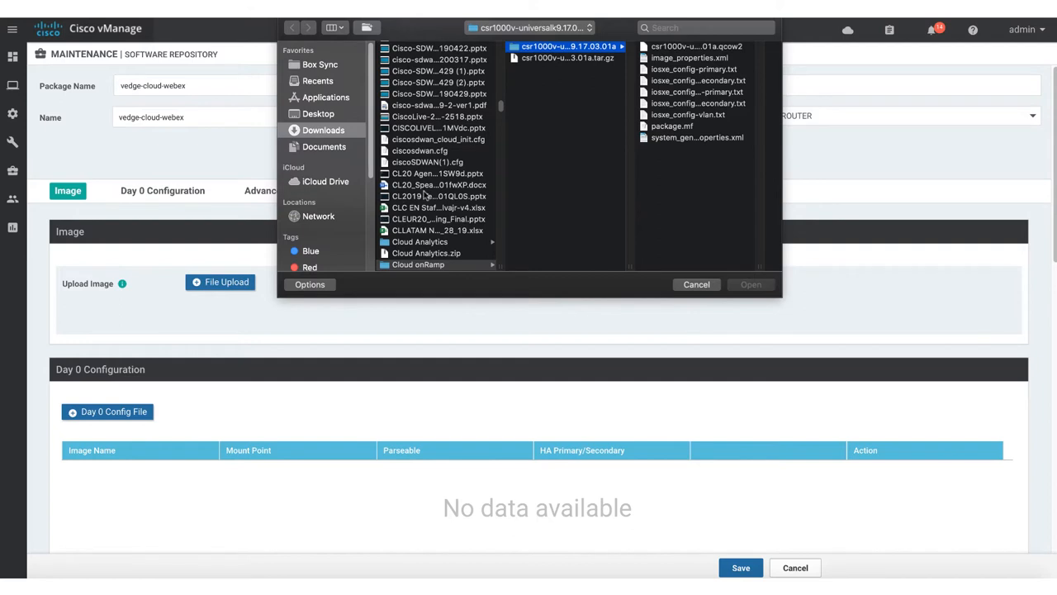
Step: Upload csr1000v.qcow2 from the Desktop as the package image
click(317, 112)
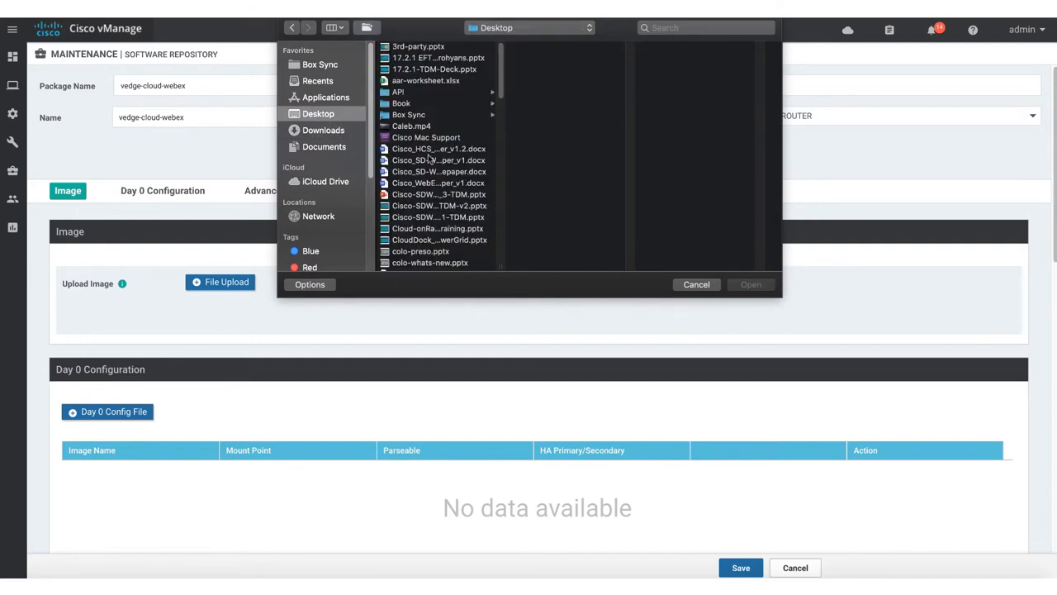
scroll(down, 3)
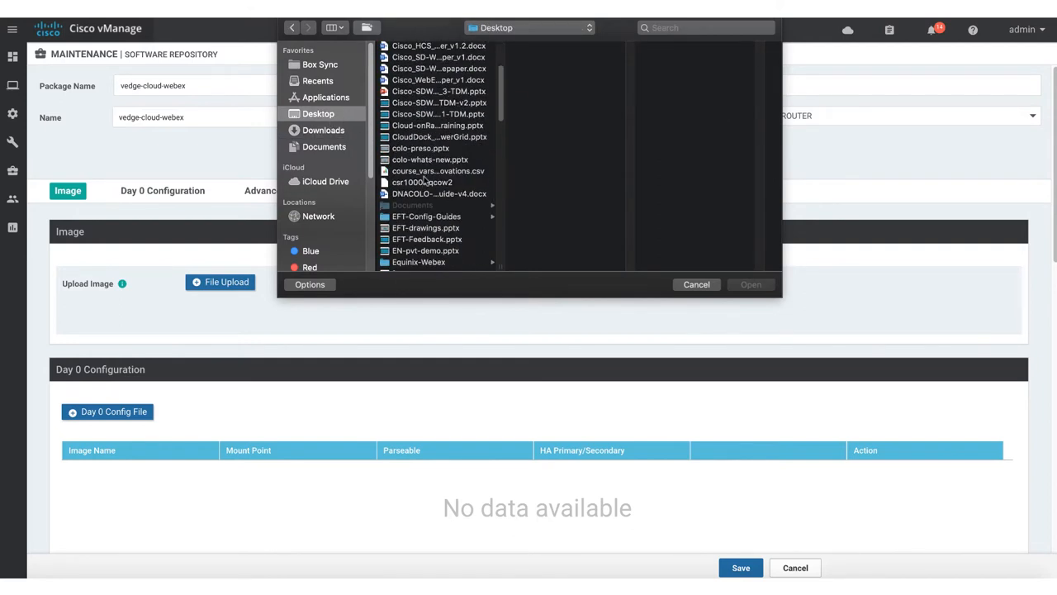
click(750, 284)
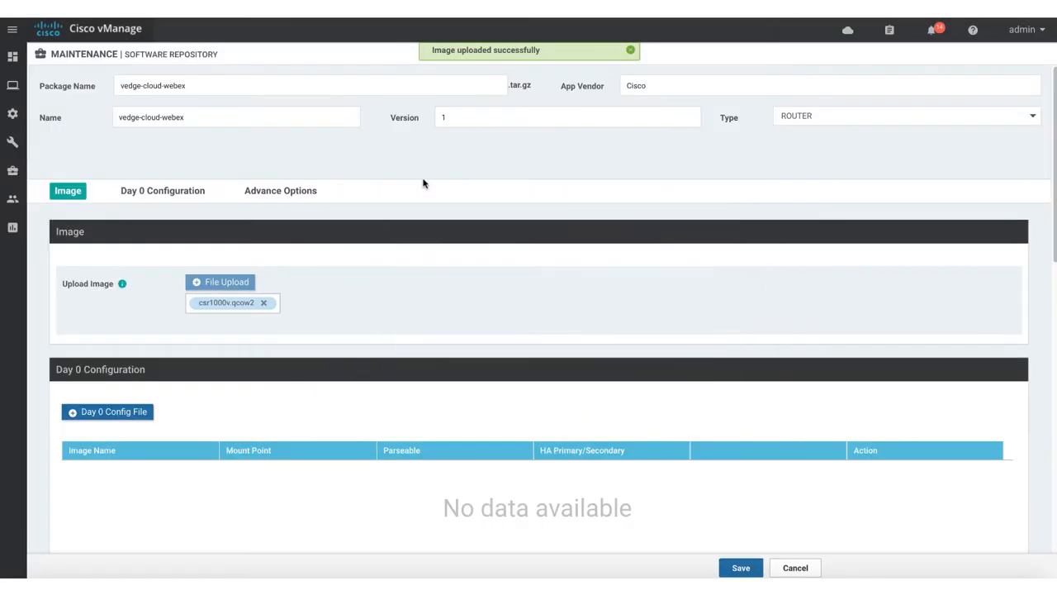
scroll(down, 3)
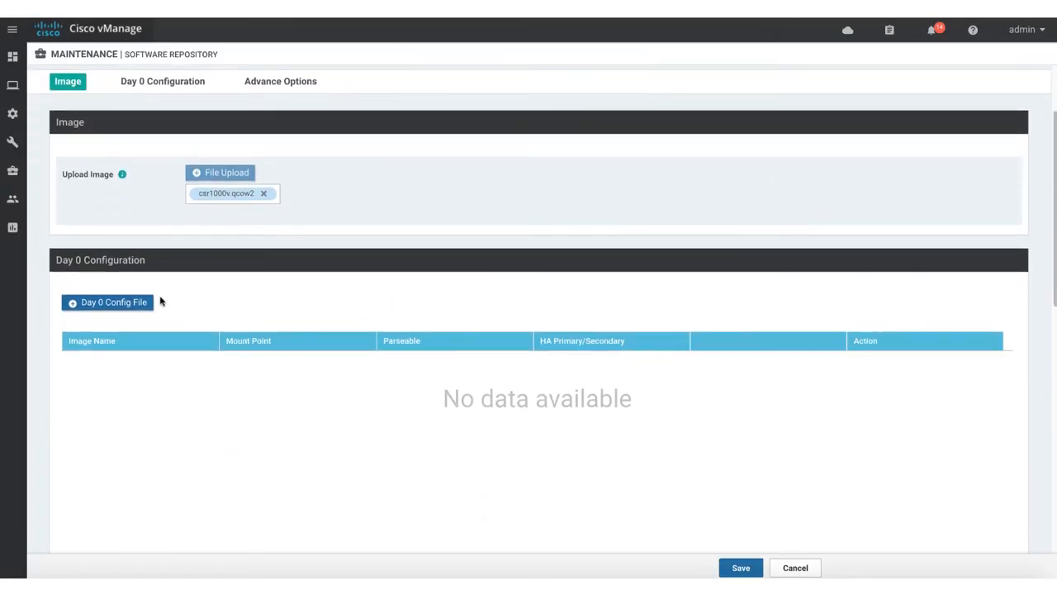
Step: Add Day 0 config iosxe_config.txt with mount point iosxe_config.txt, parseable, Standalone availability
click(107, 300)
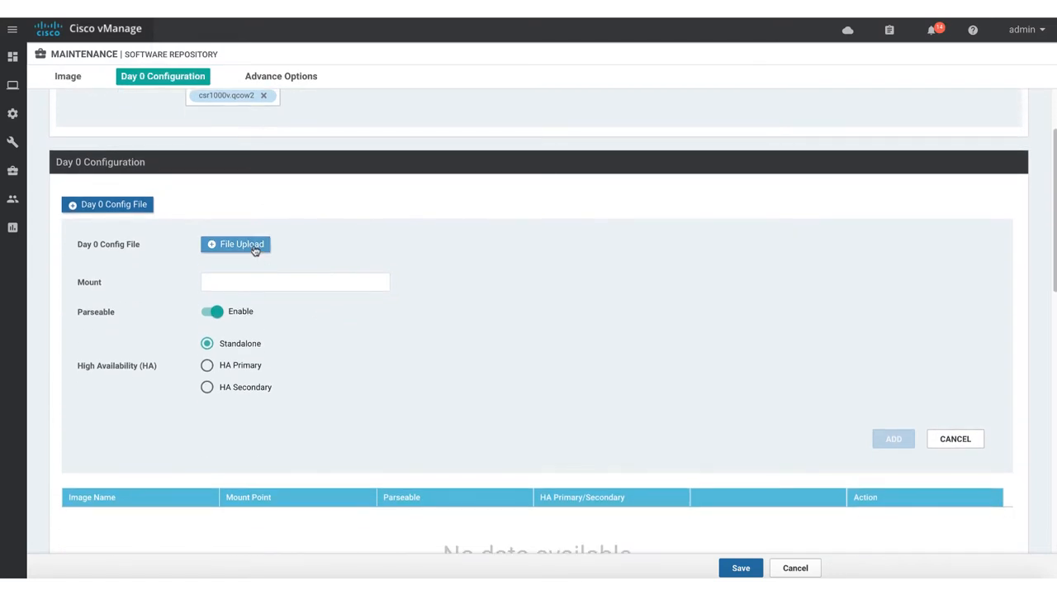
click(234, 245)
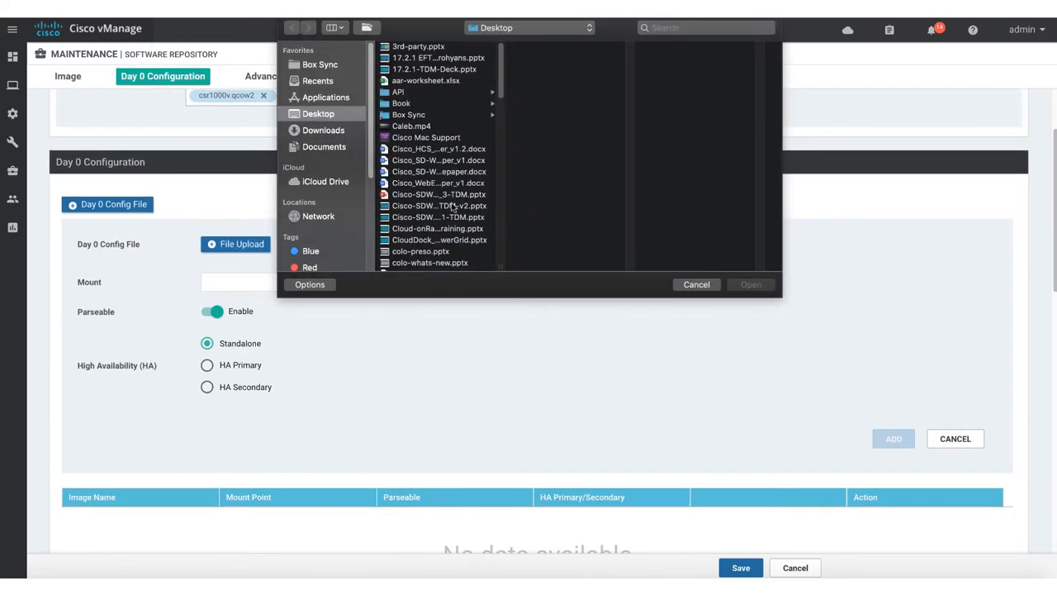
scroll(down, 3)
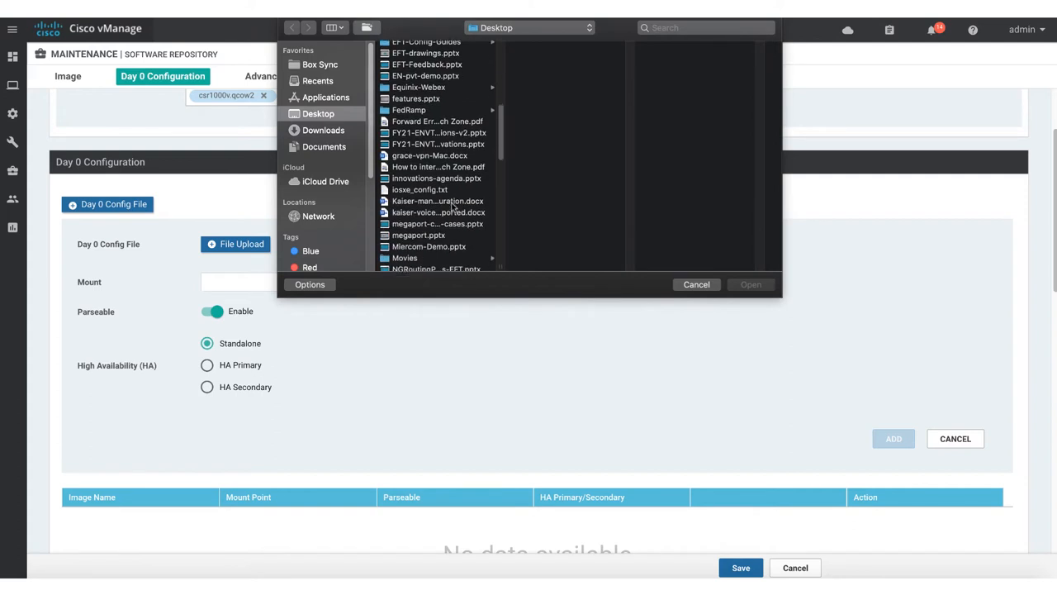
scroll(down, 3)
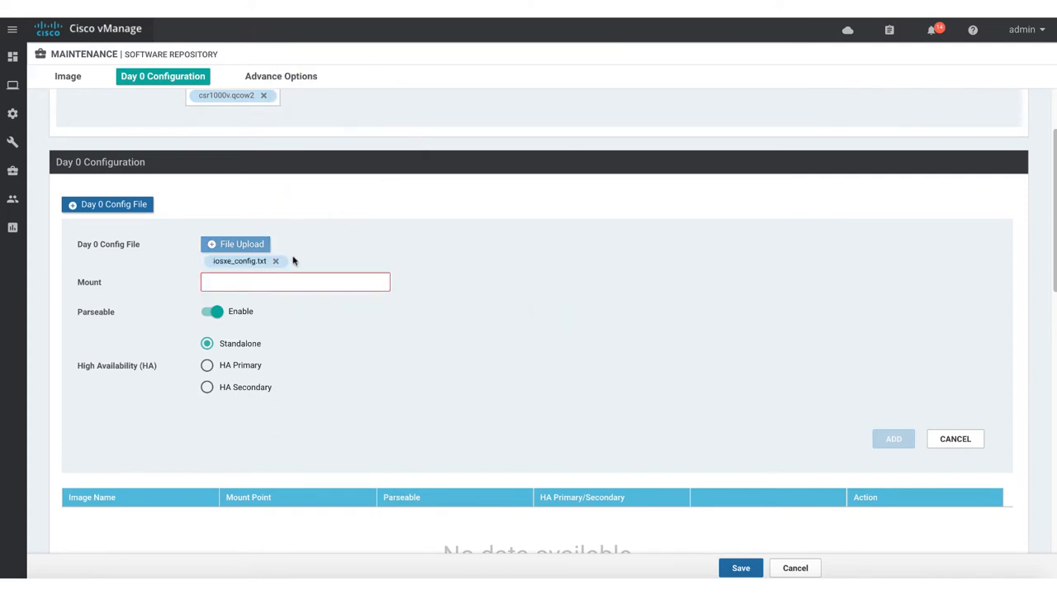
click(294, 281)
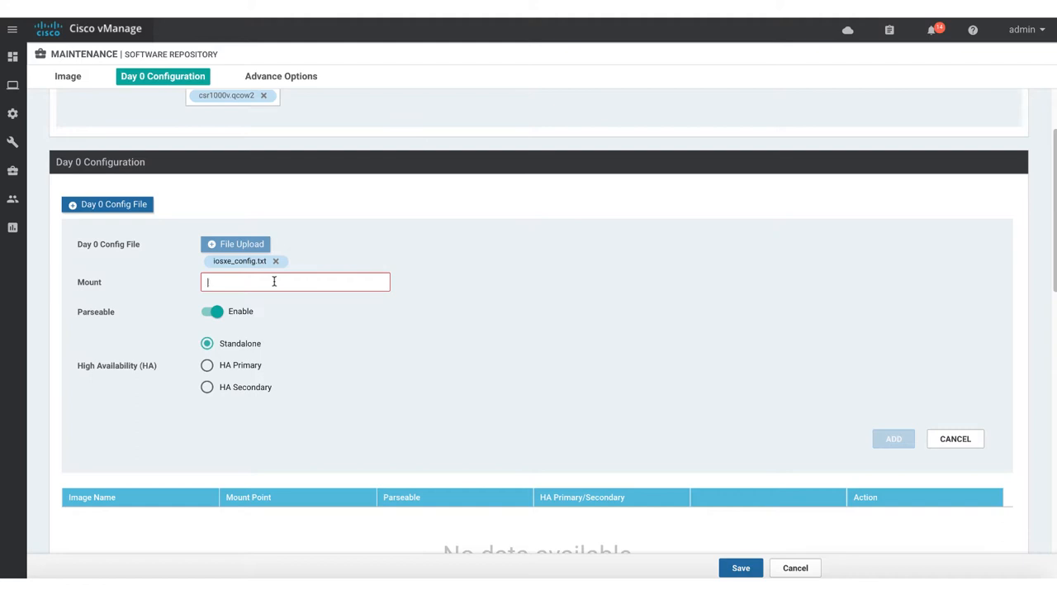
text(iosxe_config.)
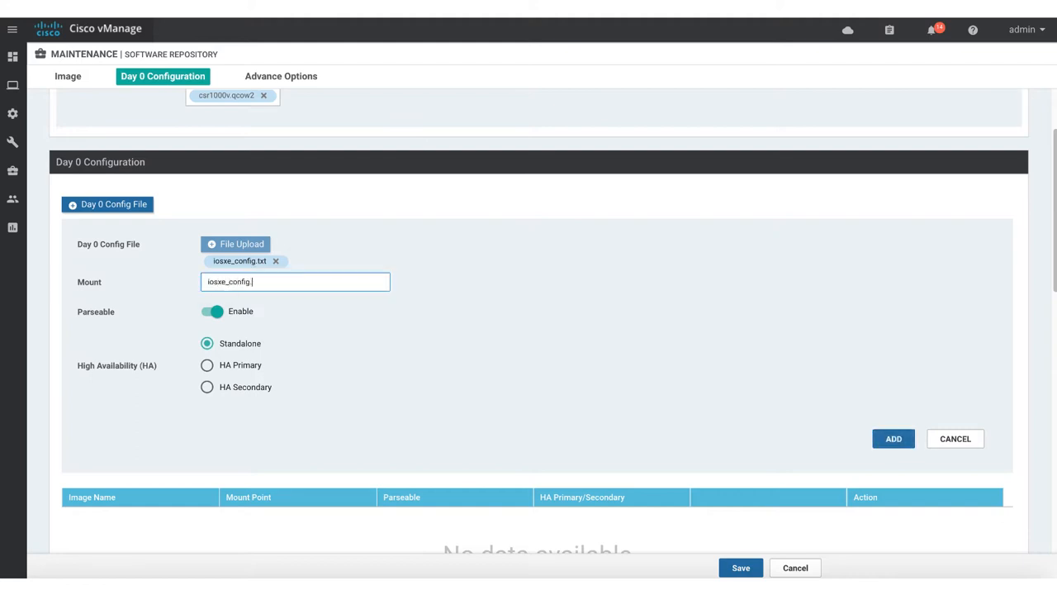
text(txt)
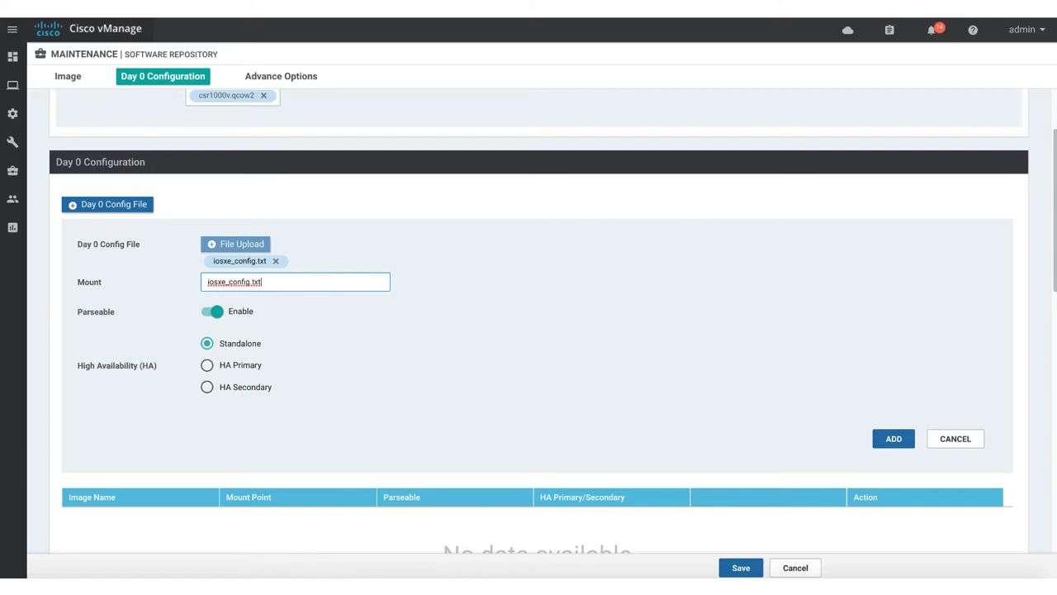
mouse_move(249, 330)
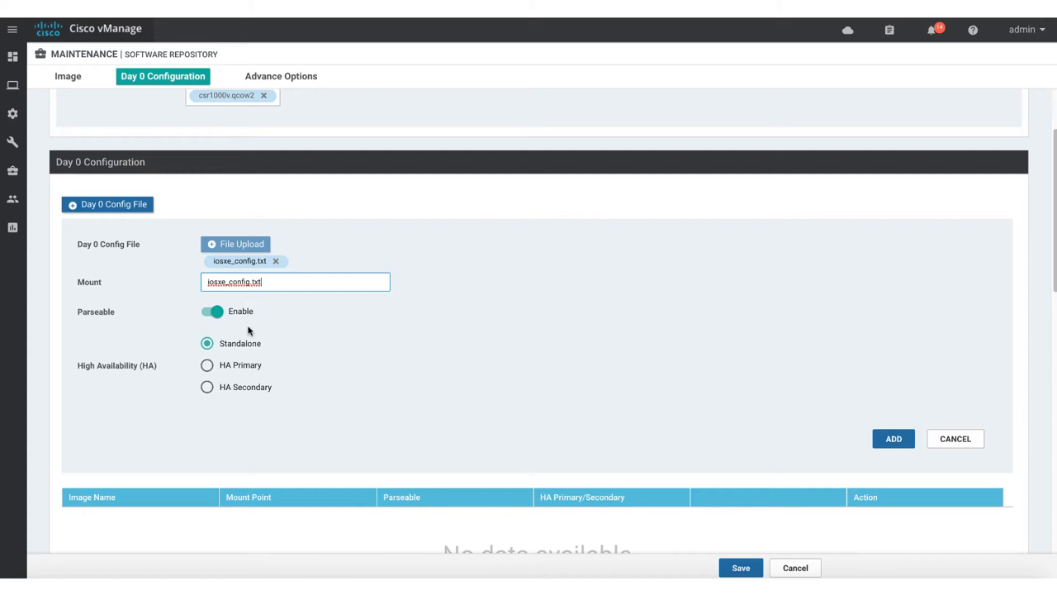
mouse_move(287, 329)
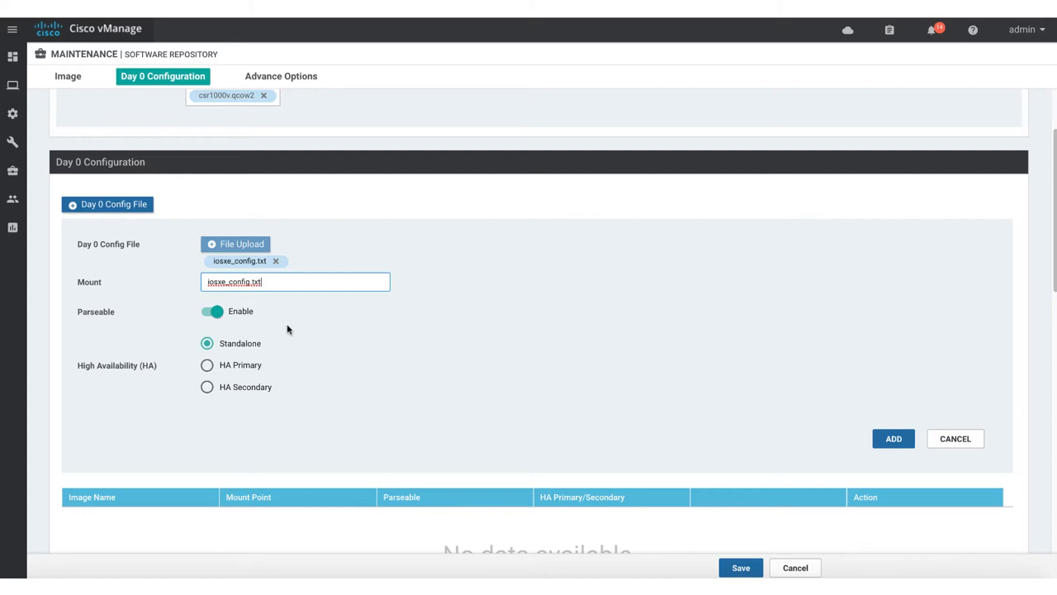
mouse_move(299, 328)
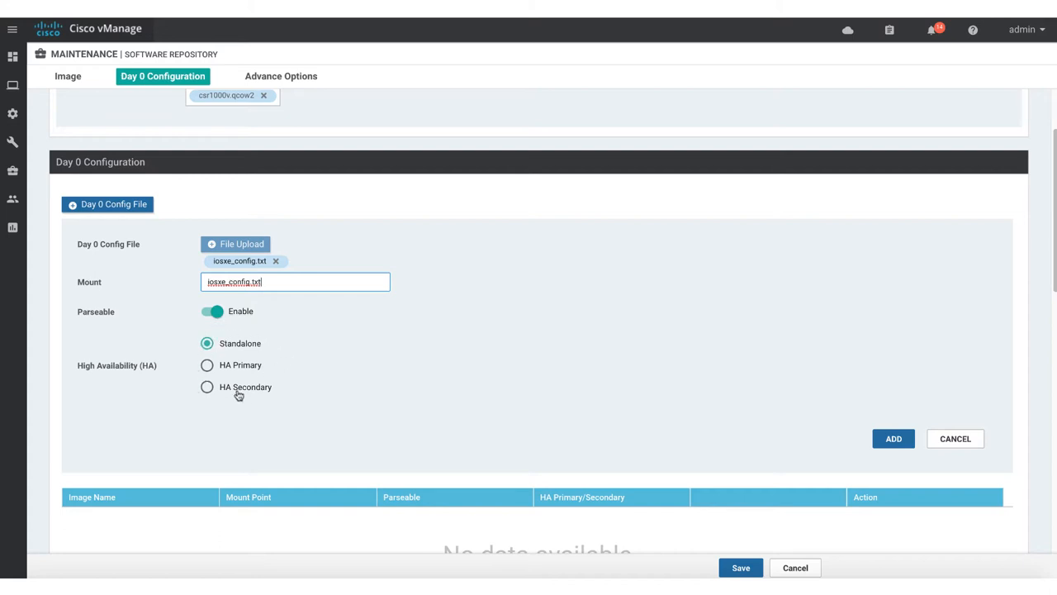
mouse_move(779, 416)
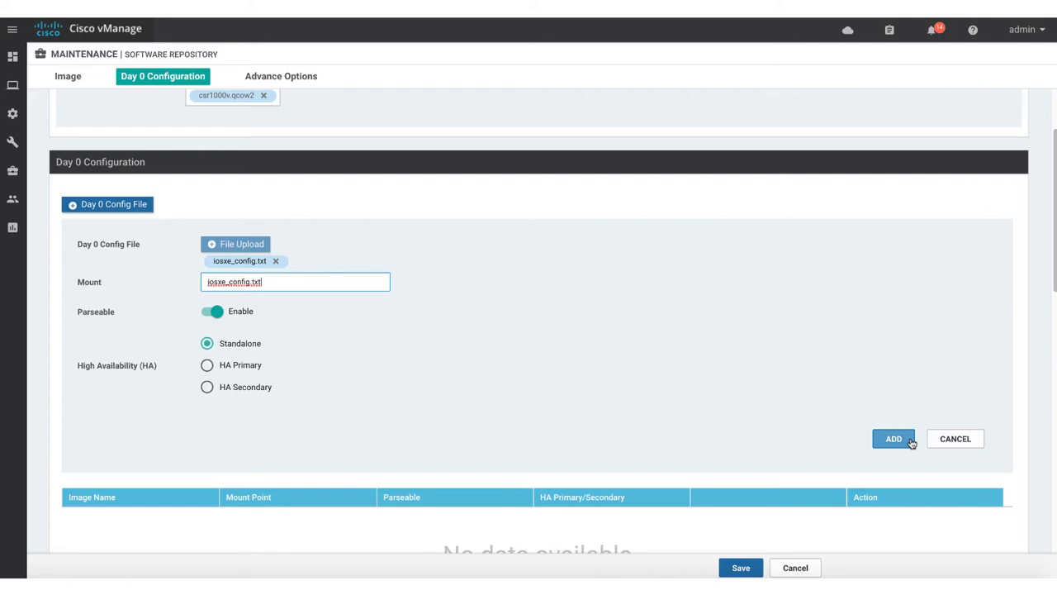
Step: Add the Day 0 entry and view iosxe_config.txt's CLI configuration down to the interface lines
click(893, 440)
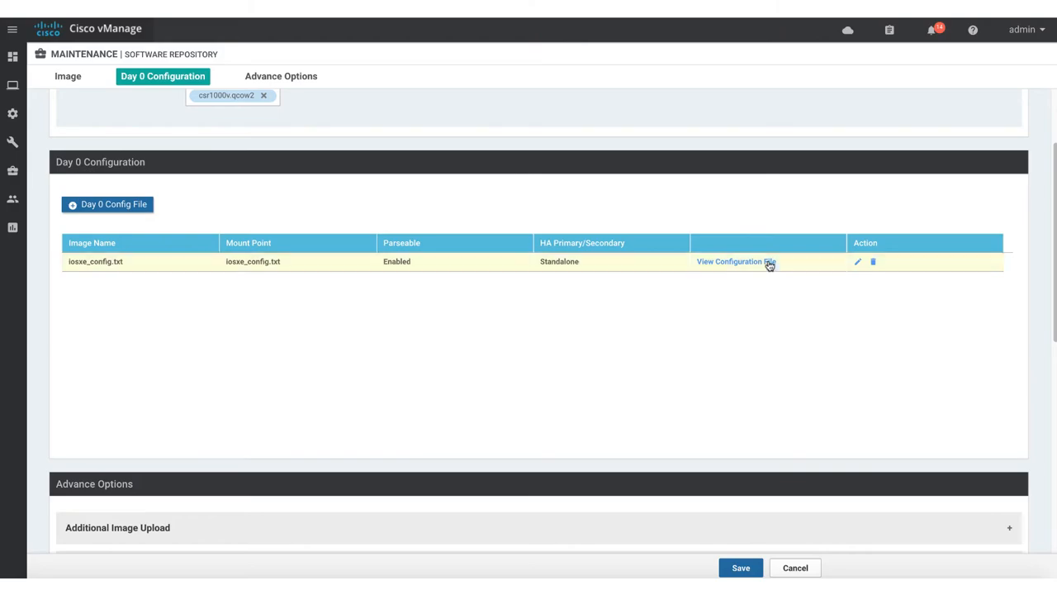
click(730, 261)
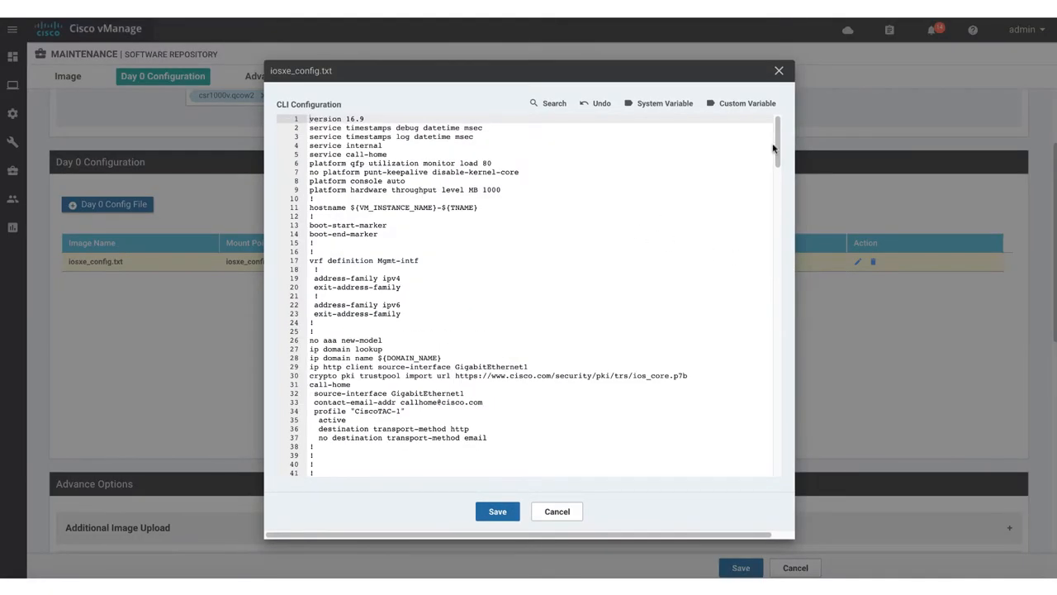
scroll(down, 3)
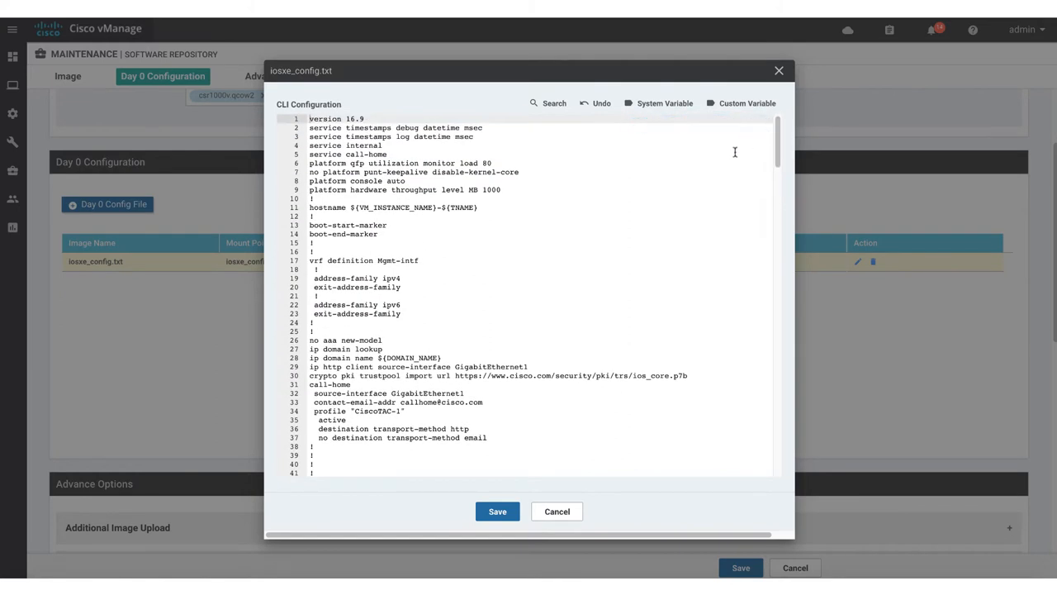
scroll(down, 3)
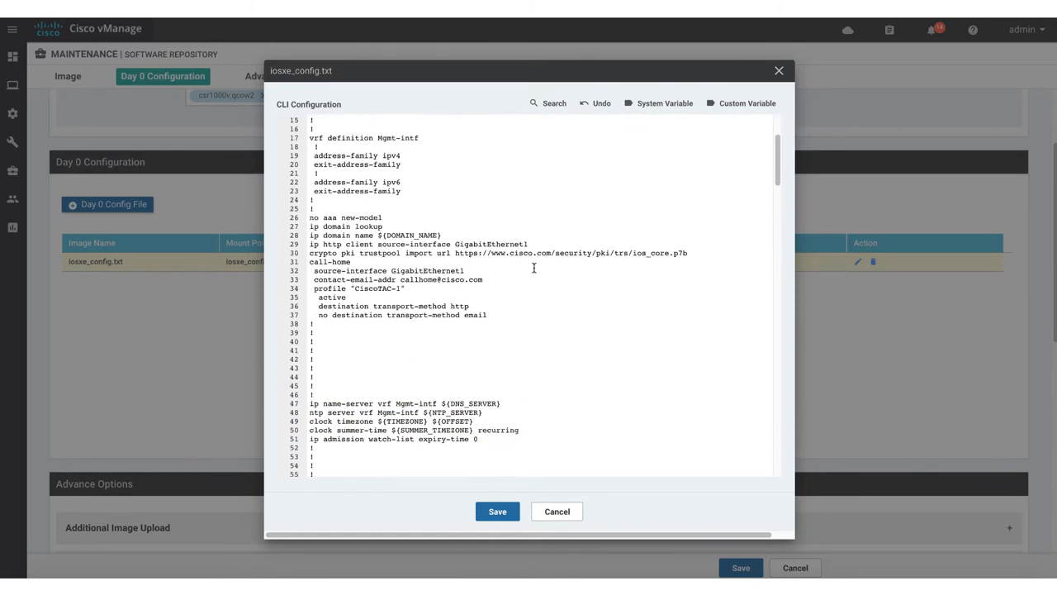
scroll(down, 3)
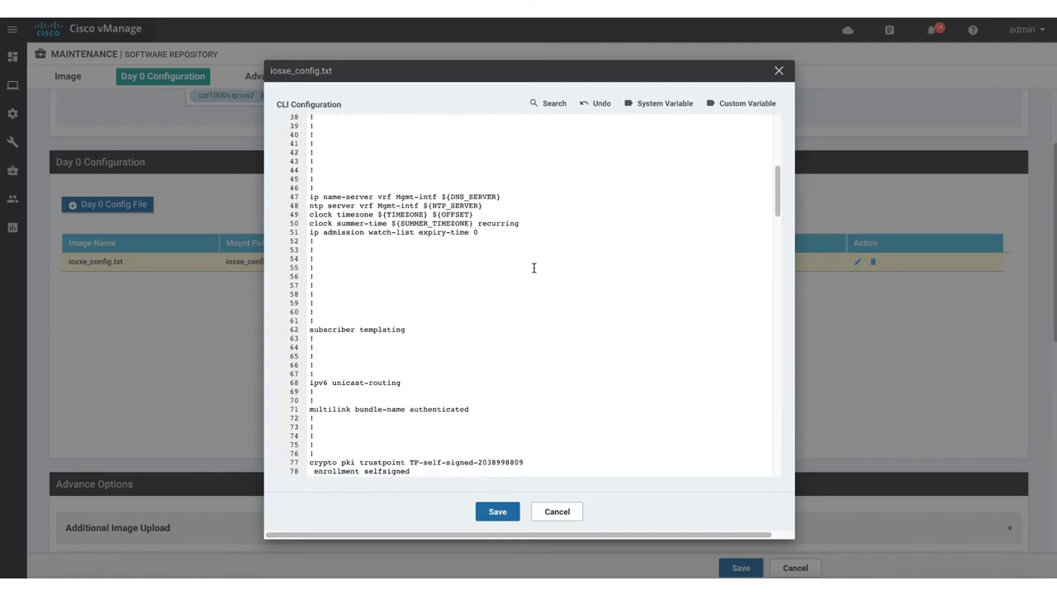
scroll(down, 3)
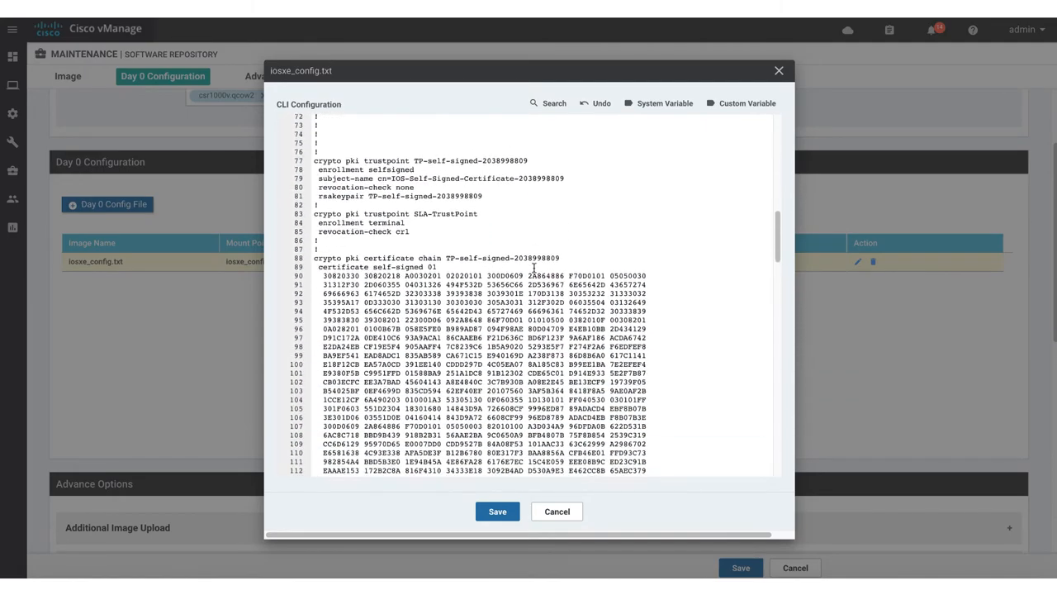
scroll(down, 3)
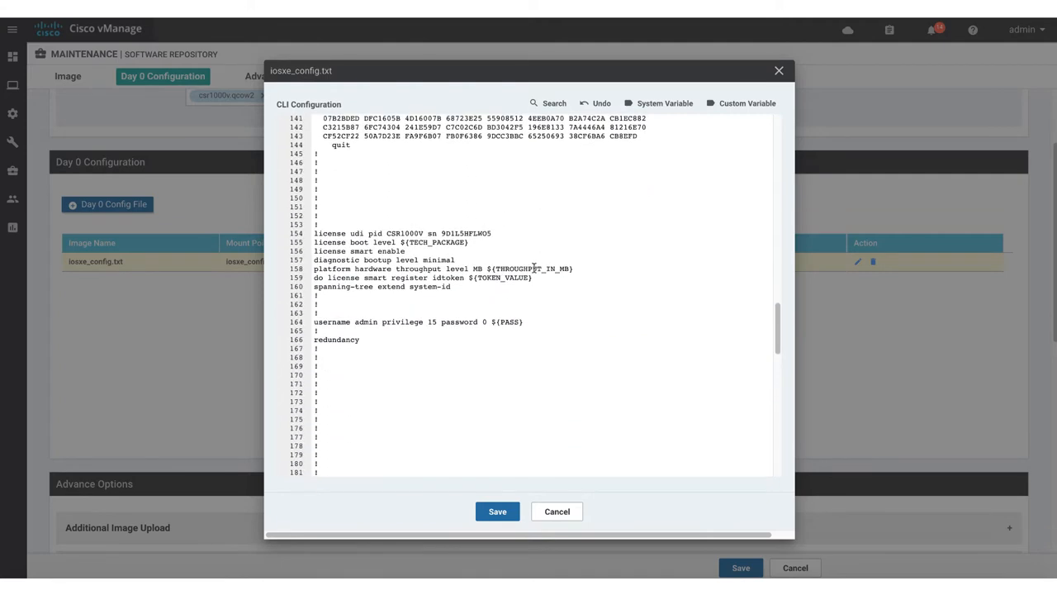
scroll(down, 3)
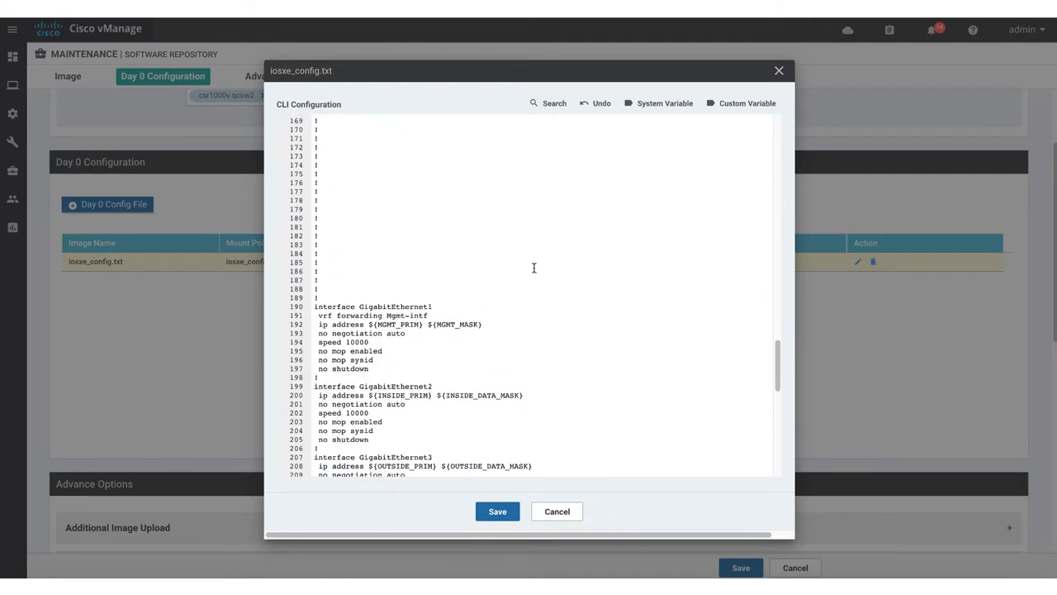
scroll(down, 3)
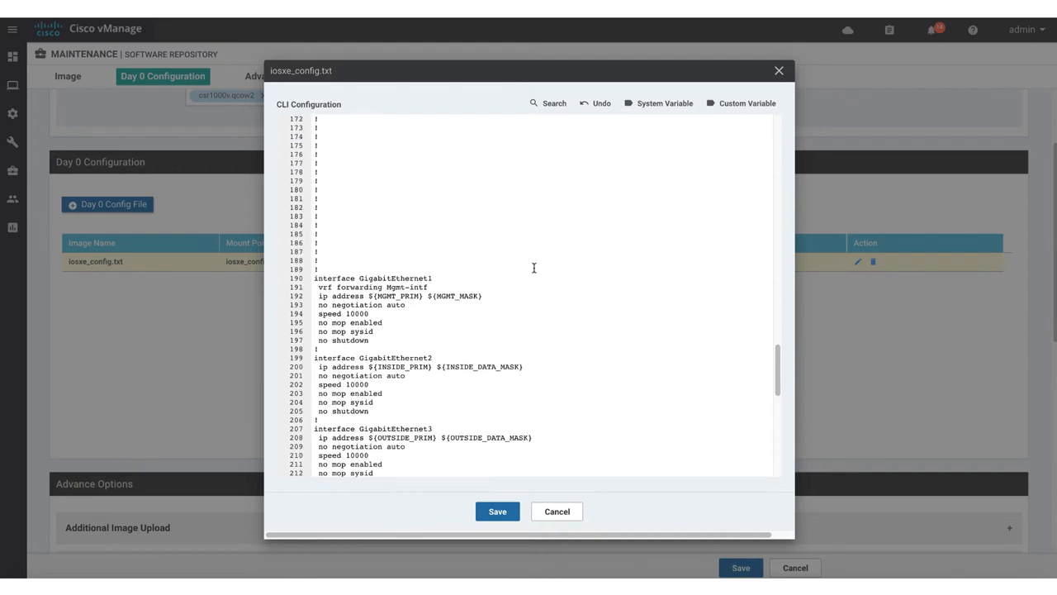
Step: Replace placeholders with MGMT_MASK system variable and mandatory WAN_IP, WAN_MASK custom variables
double_click(398, 296)
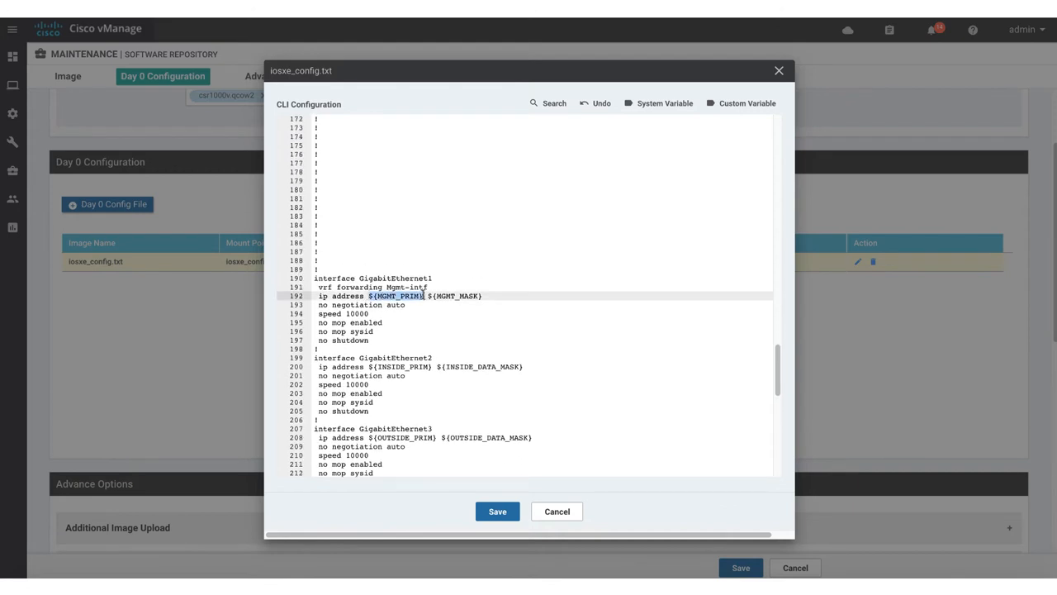
click(664, 102)
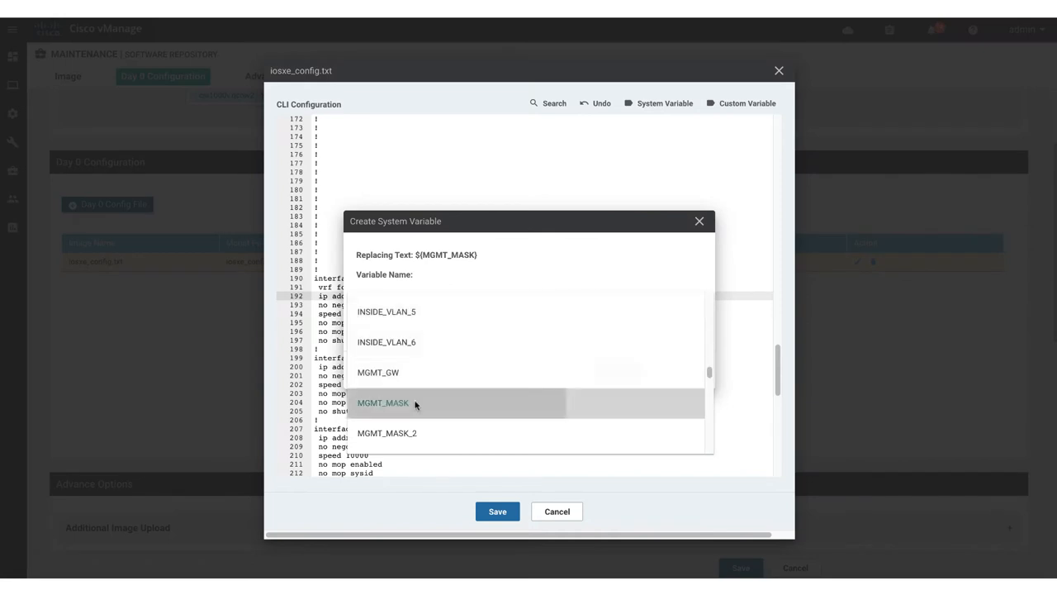
click(383, 403)
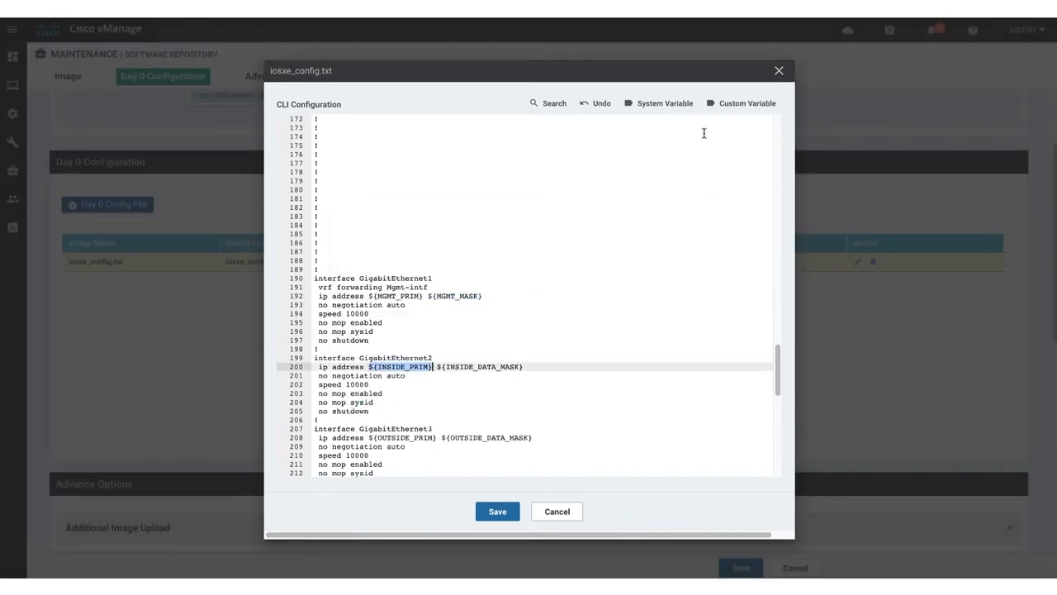
click(740, 102)
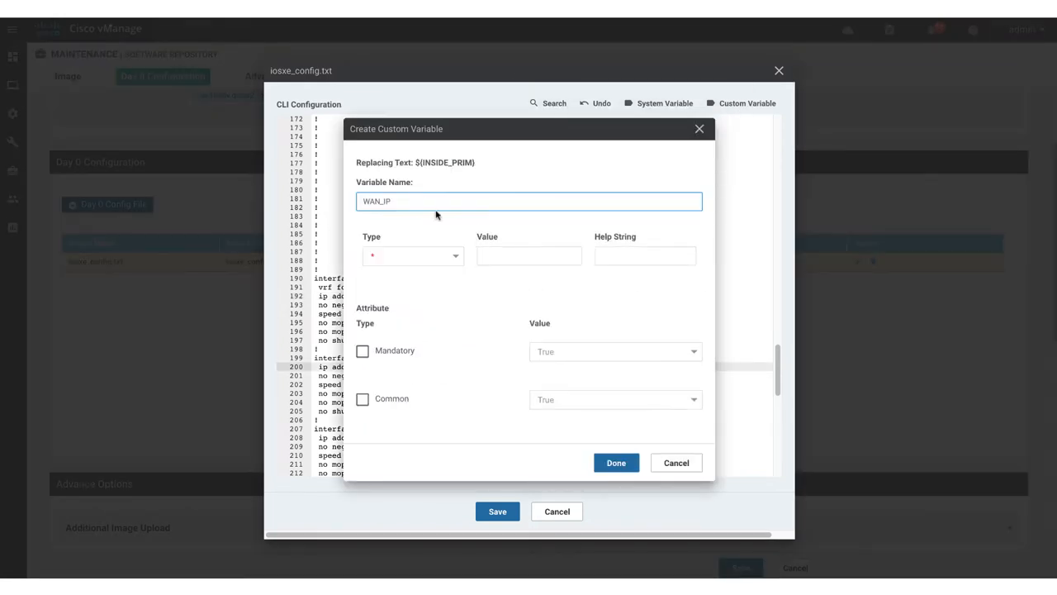
click(361, 350)
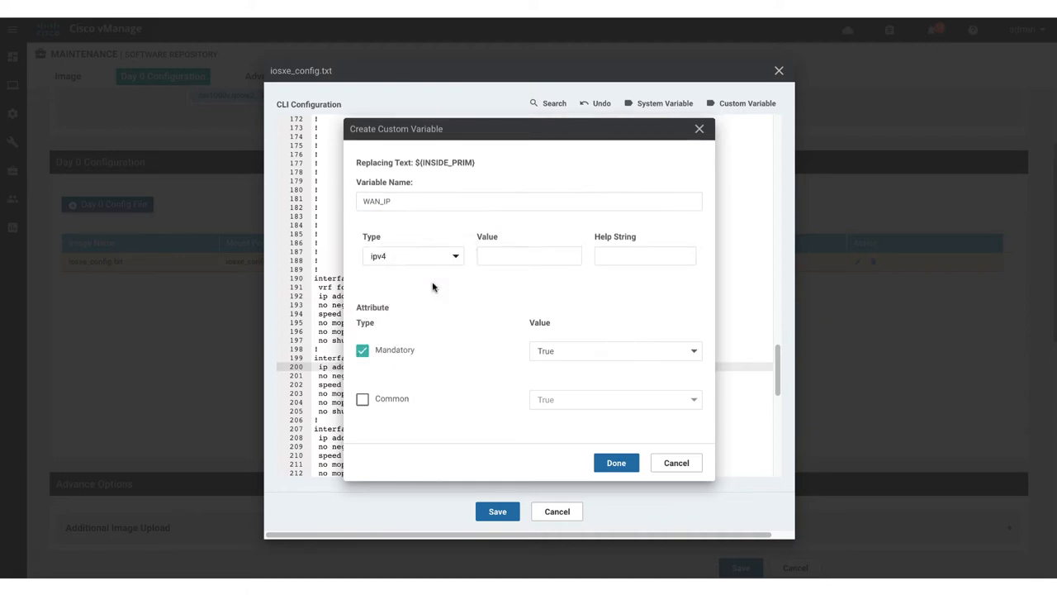
click(616, 462)
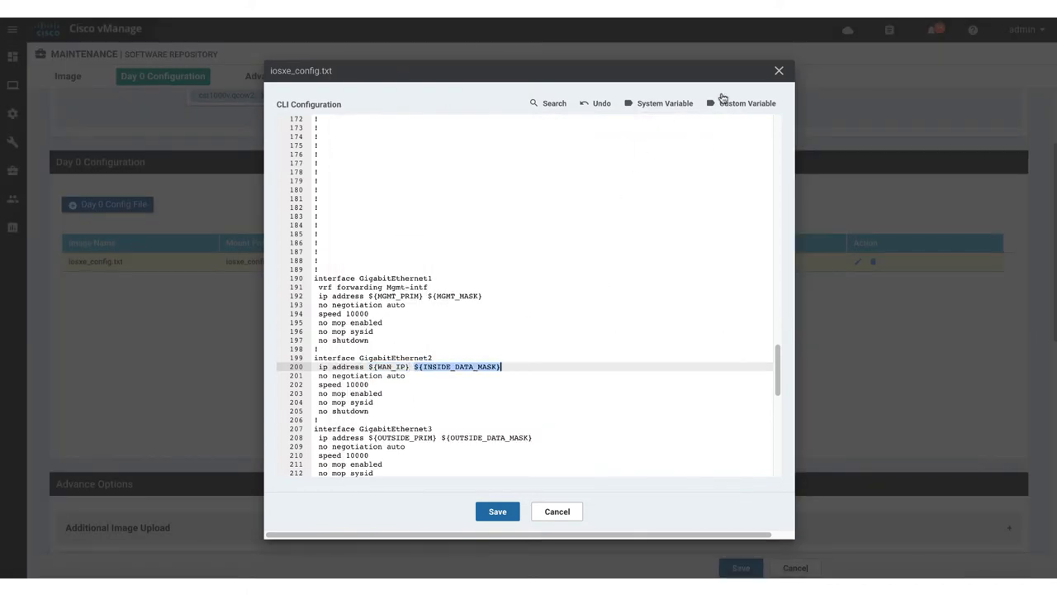
click(747, 102)
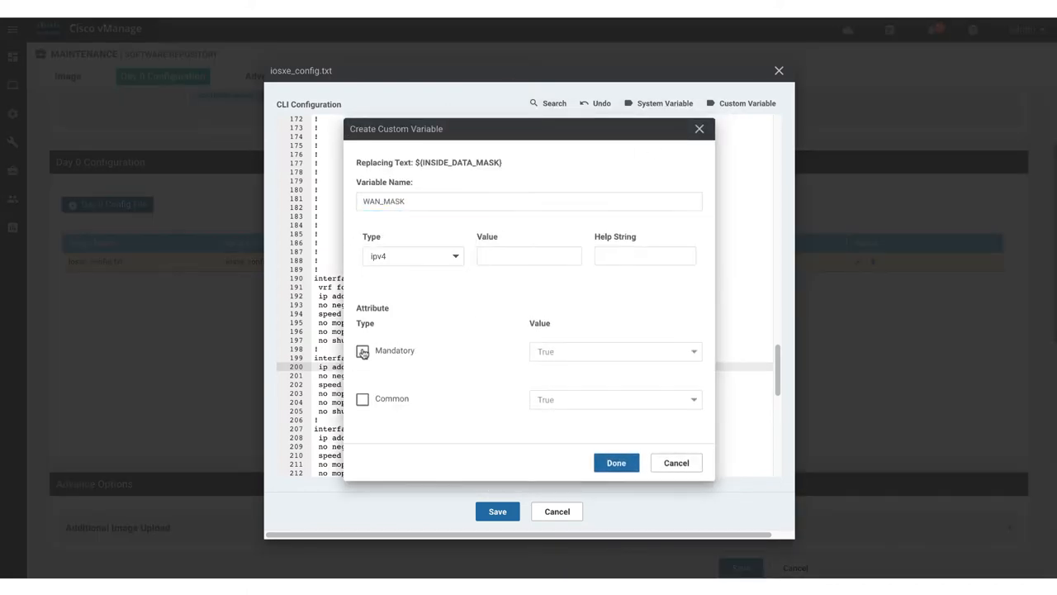
click(676, 462)
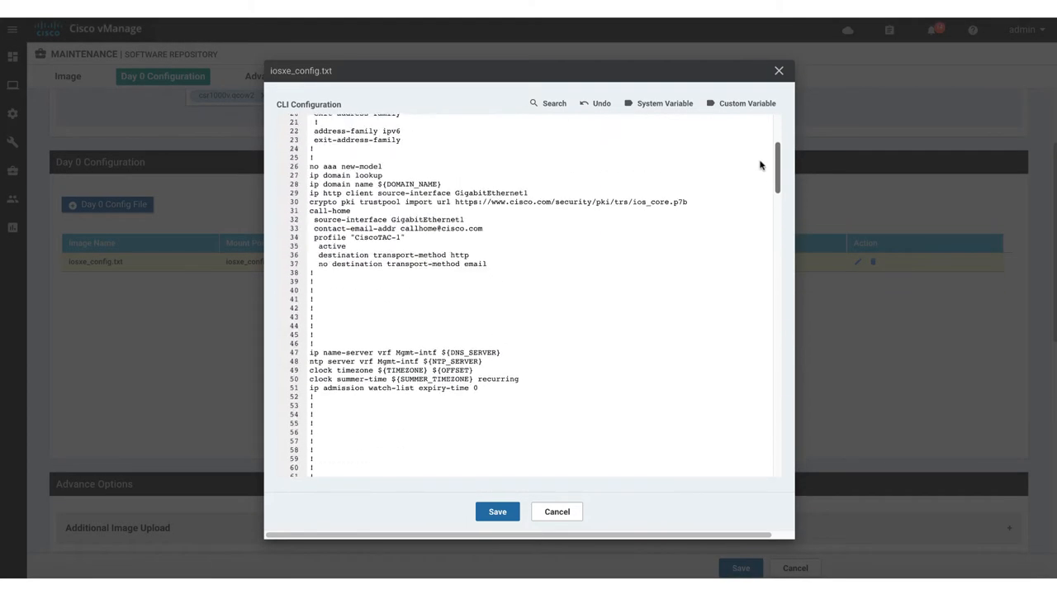
click(739, 102)
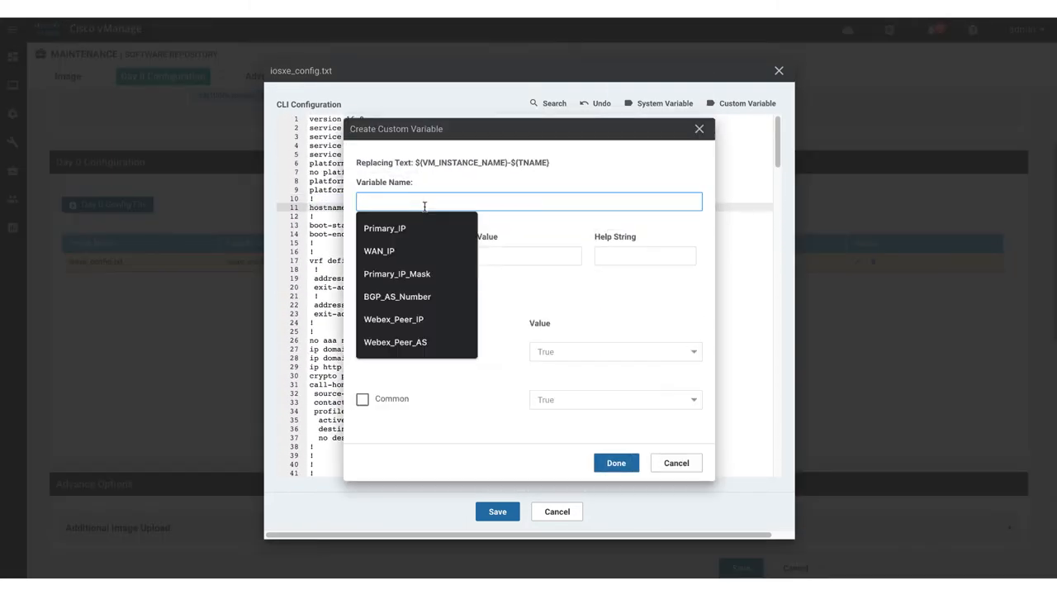
click(675, 462)
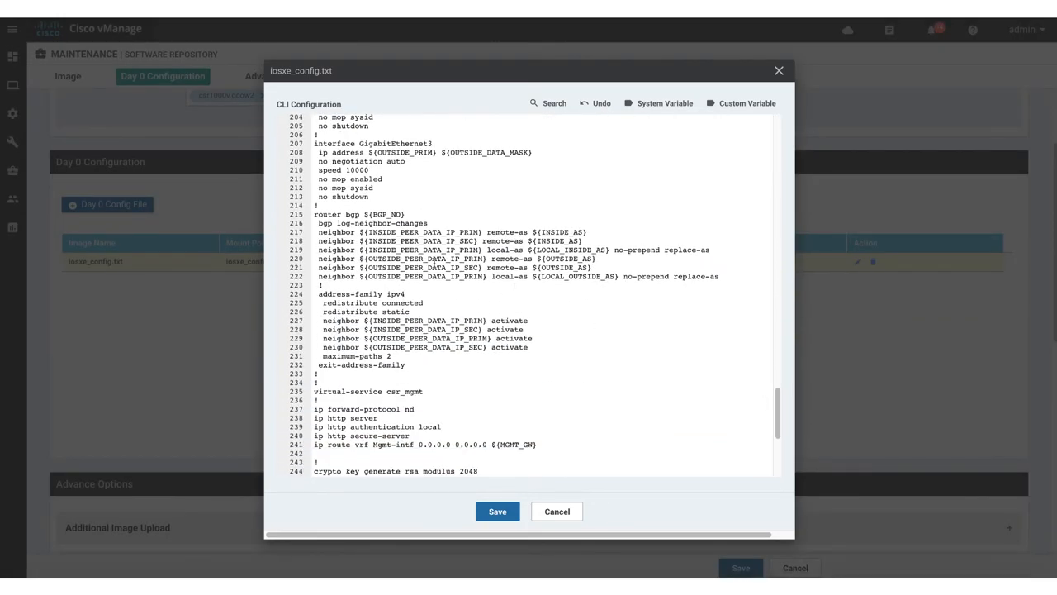
Step: Set the first BGP neighbor's peer address to ${BGP_PEER_IP}
click(741, 103)
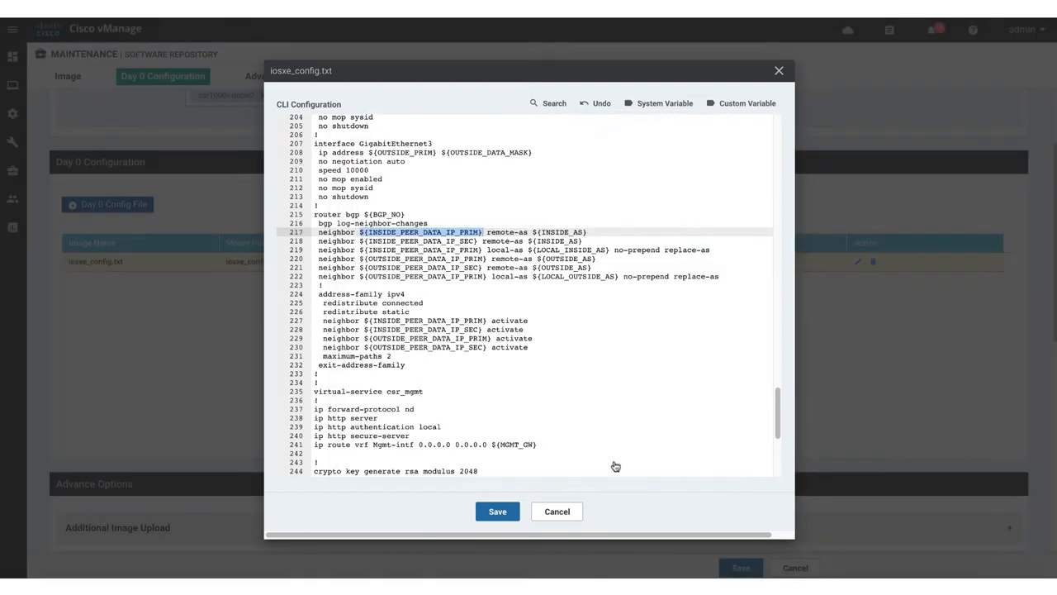
text(${BGP_PEER_IP})
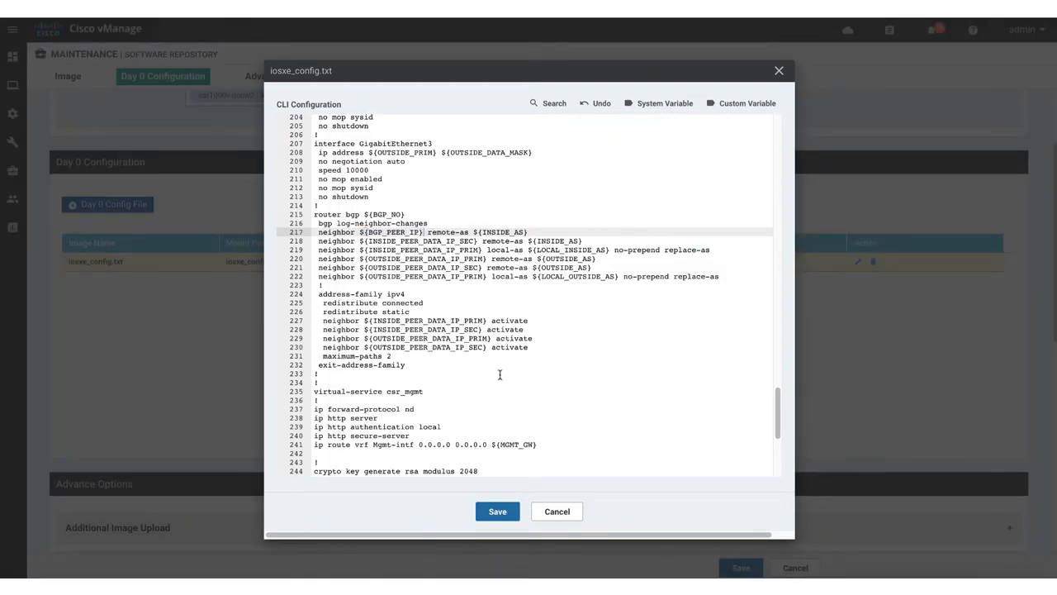
click(497, 510)
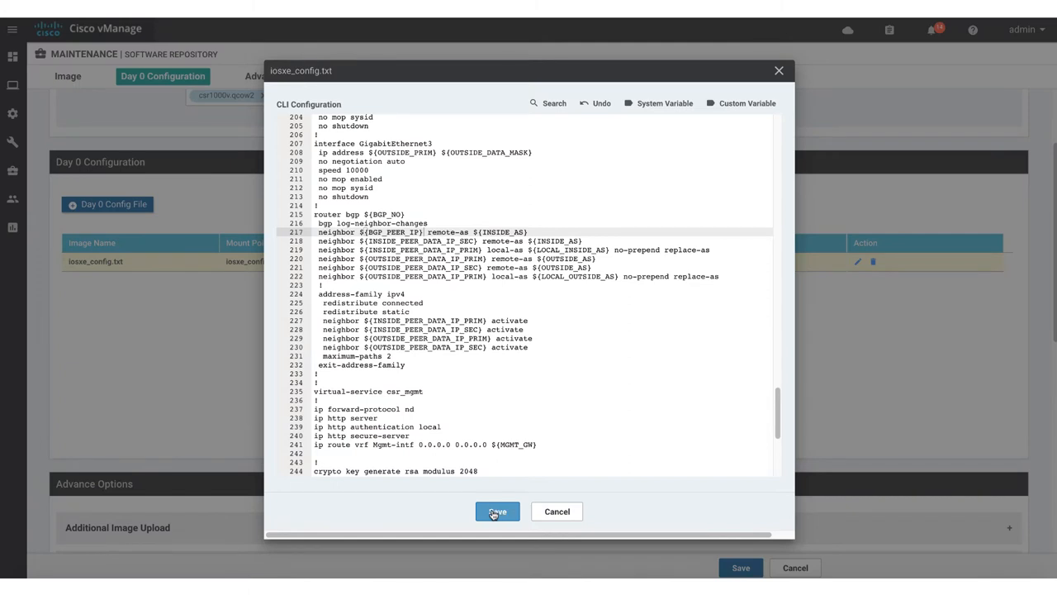
Step: Save the Day 0 file, review Image Properties and Resource Requirements (4 CPUs, 4 GB RAM), and save the package
click(496, 512)
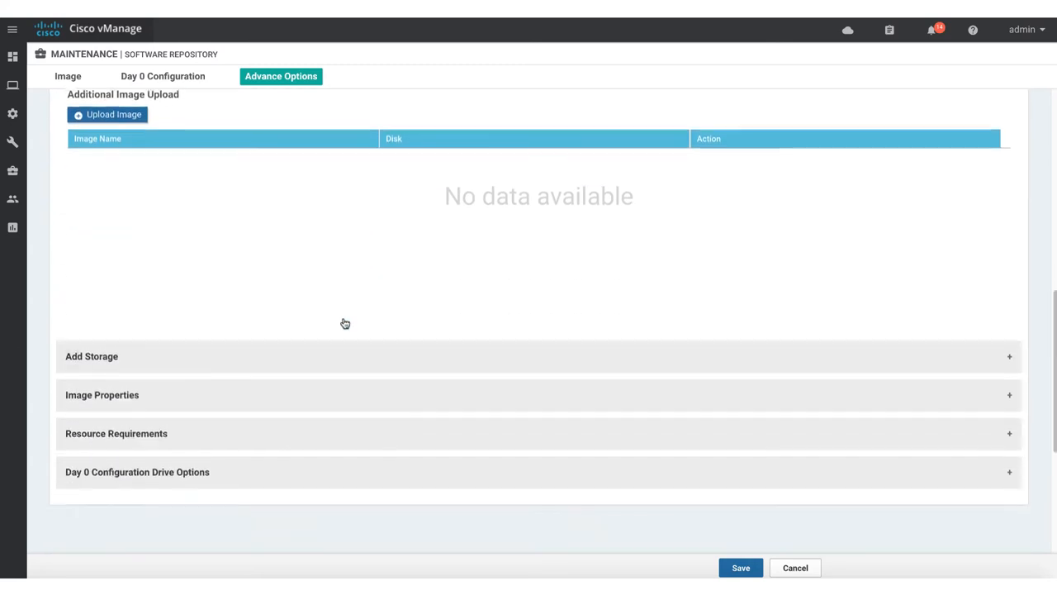
click(102, 393)
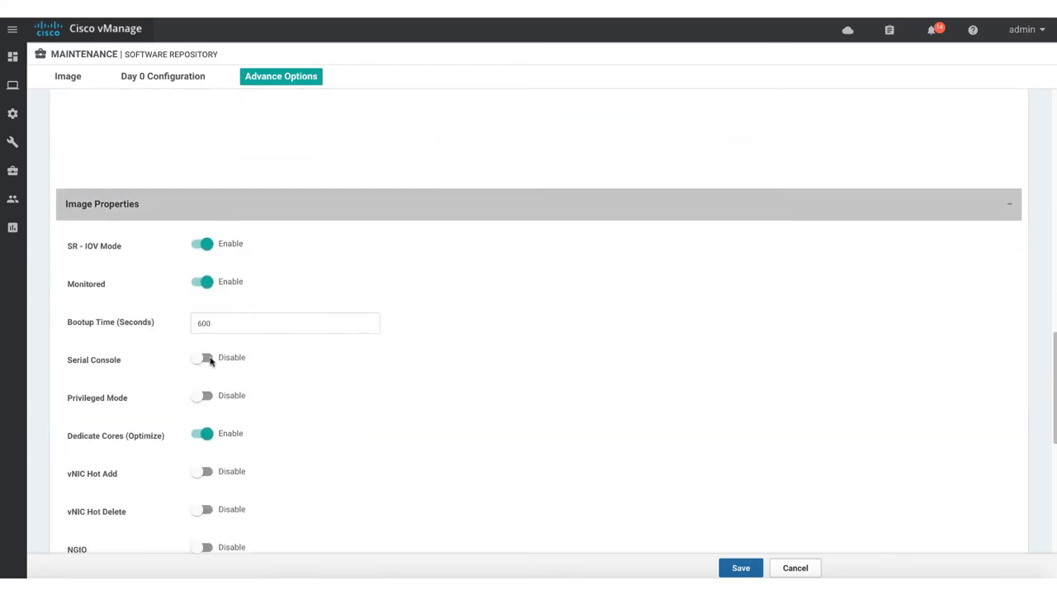
scroll(down, 3)
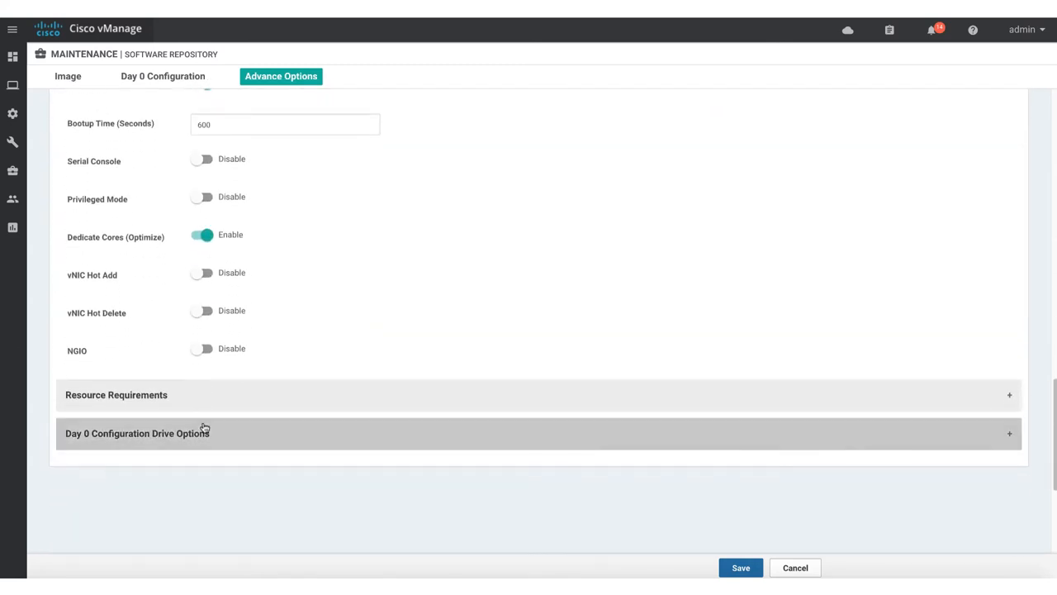
click(115, 393)
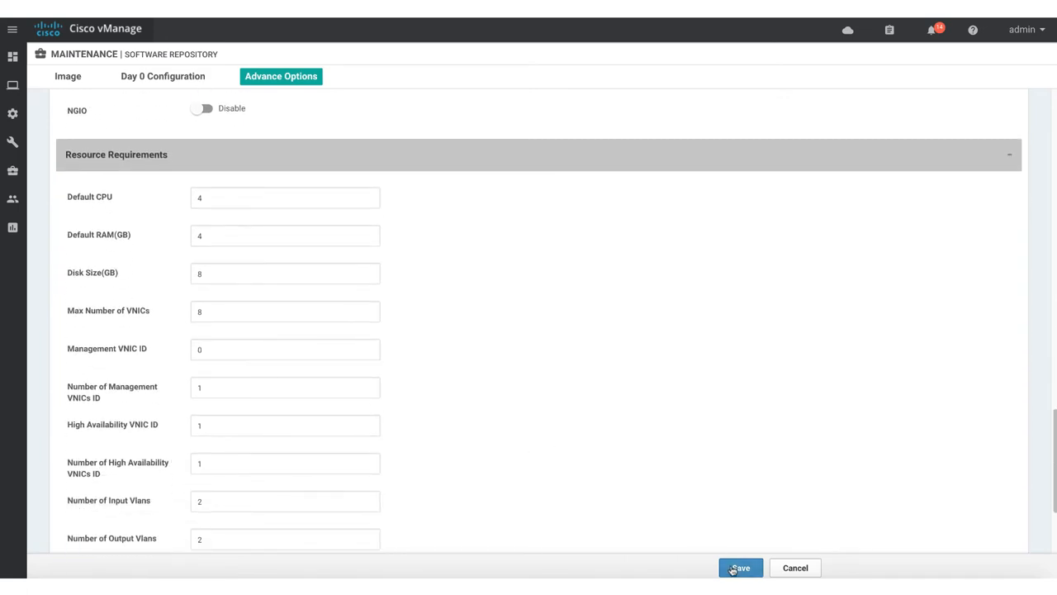
click(740, 568)
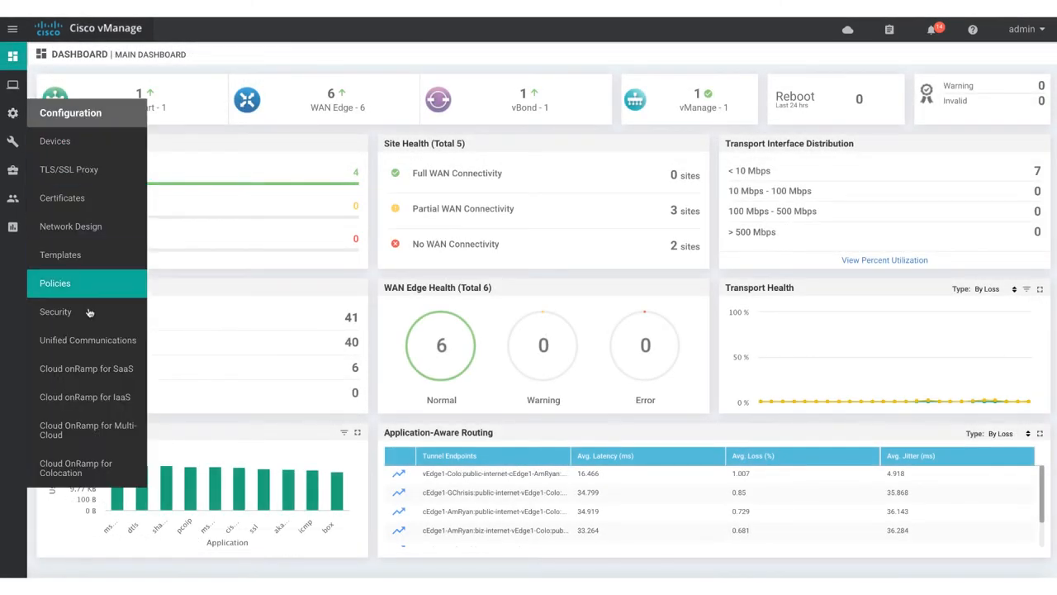
Step: Show the Cloud OnRamp for Colocation Service Group list with the existing WebexEC group
click(76, 468)
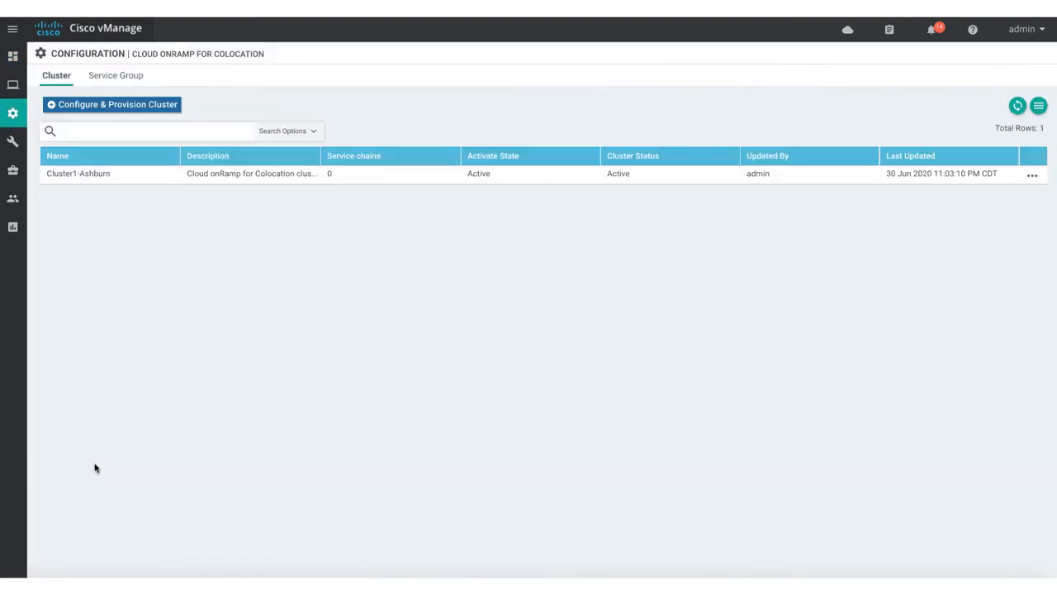
click(116, 76)
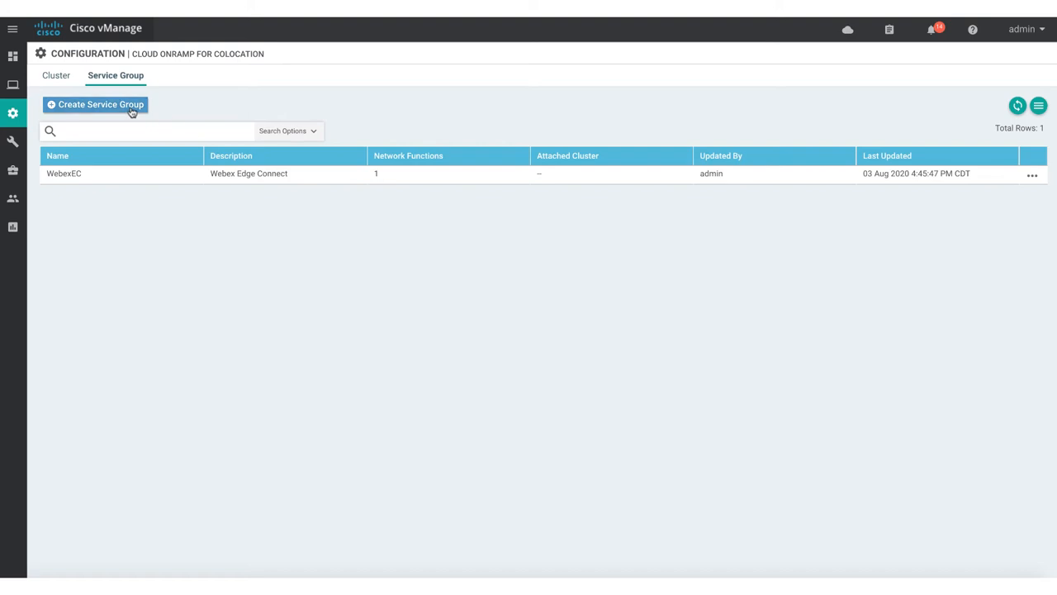
Step: Create service group WebexEC described Webex Edge Connect and begin adding a service chain
click(95, 105)
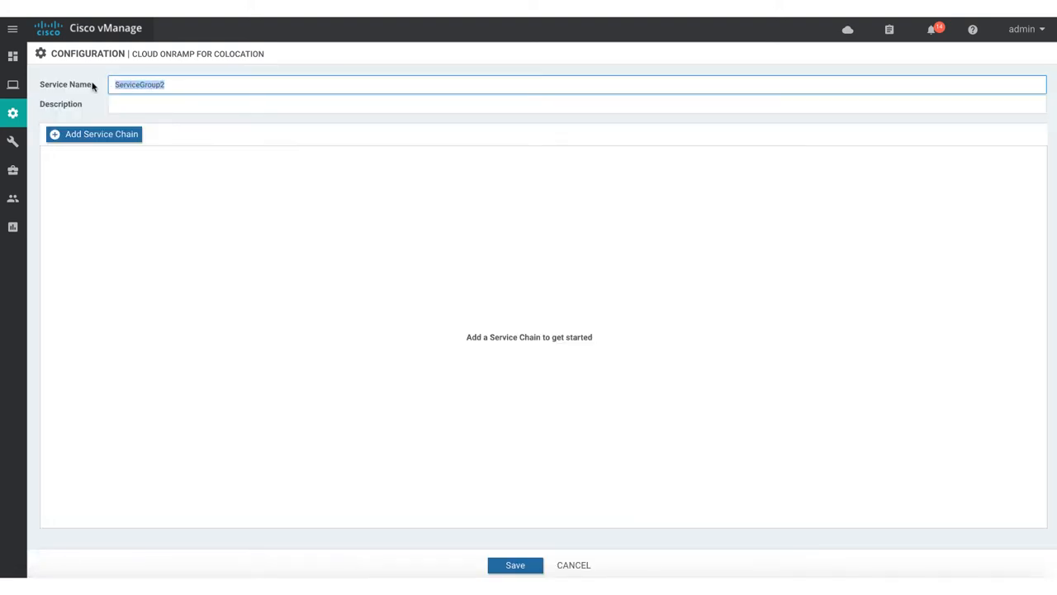
text(WebexEC)
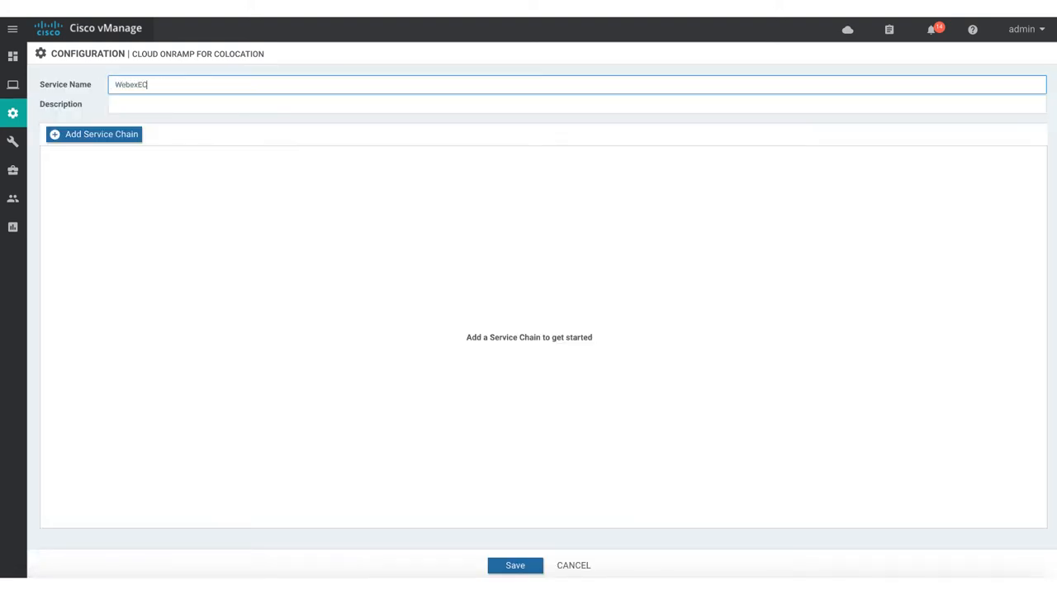
text(Webex Edge Connect)
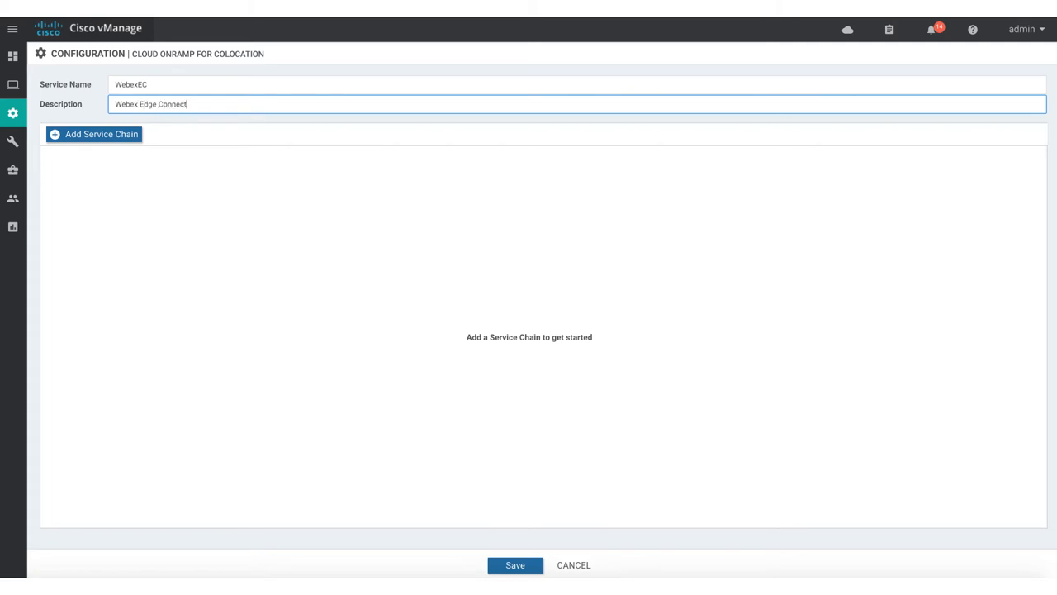
click(92, 134)
text(W)
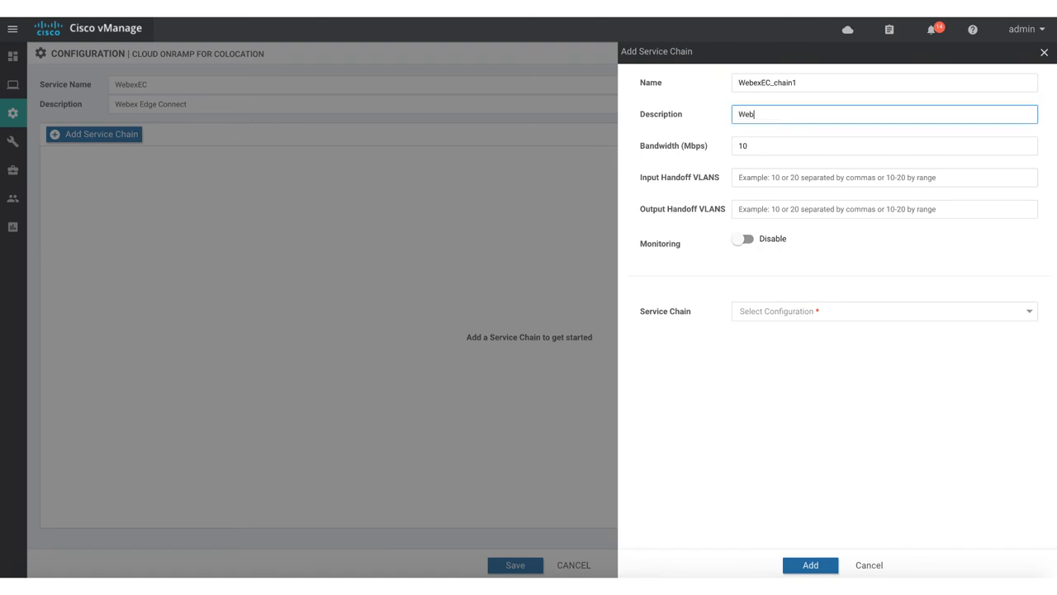
Step: Describe WebexEC_chain1 as Webex Chain1 with 1000 Mbps bandwidth, input VLAN 500, output VLAN 4, custom chain
text(ebex Chain1)
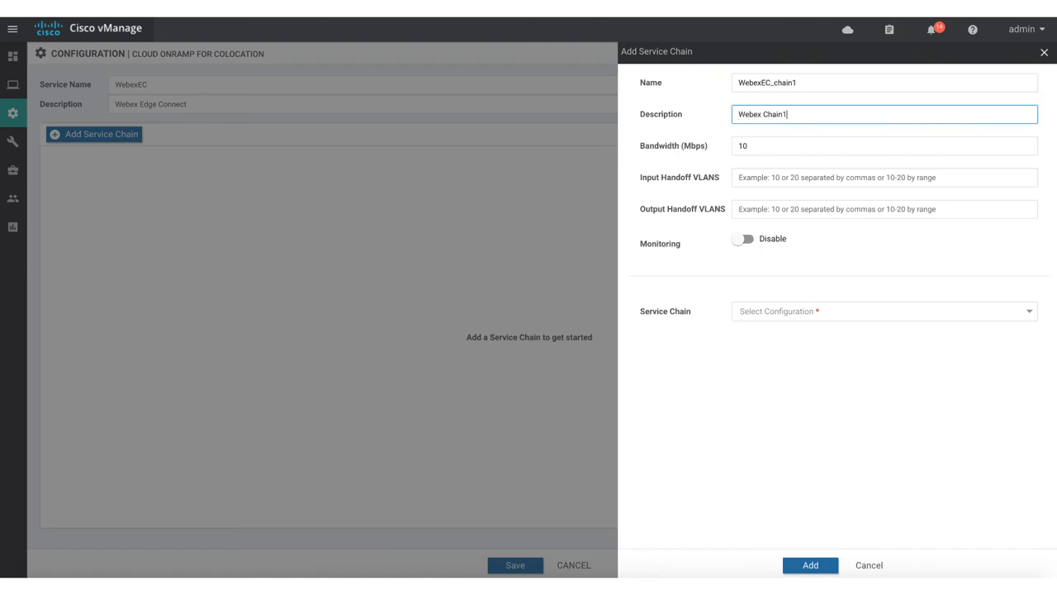
click(884, 146)
text(00)
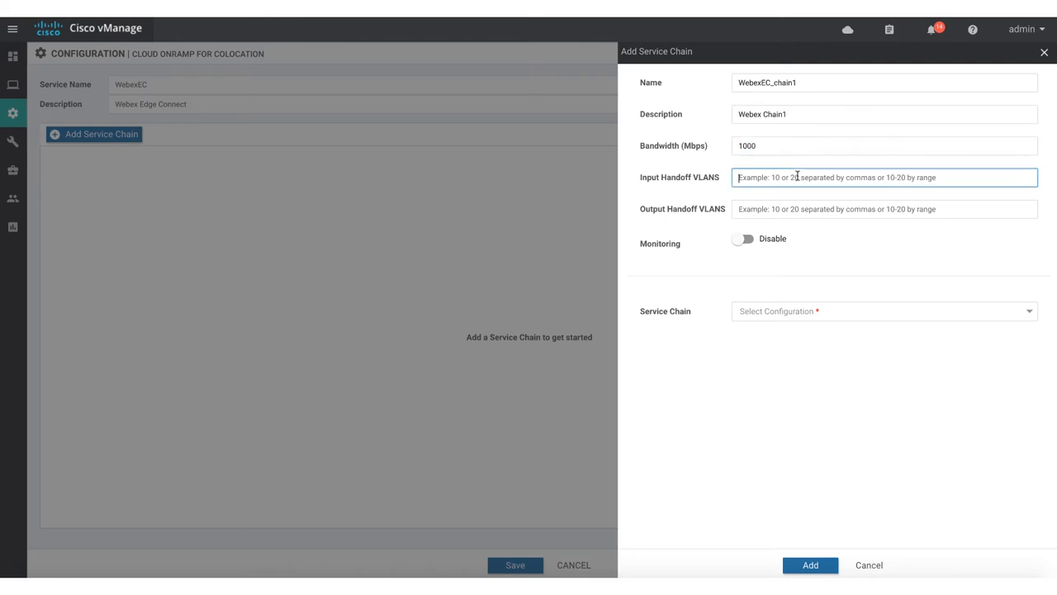
text(500)
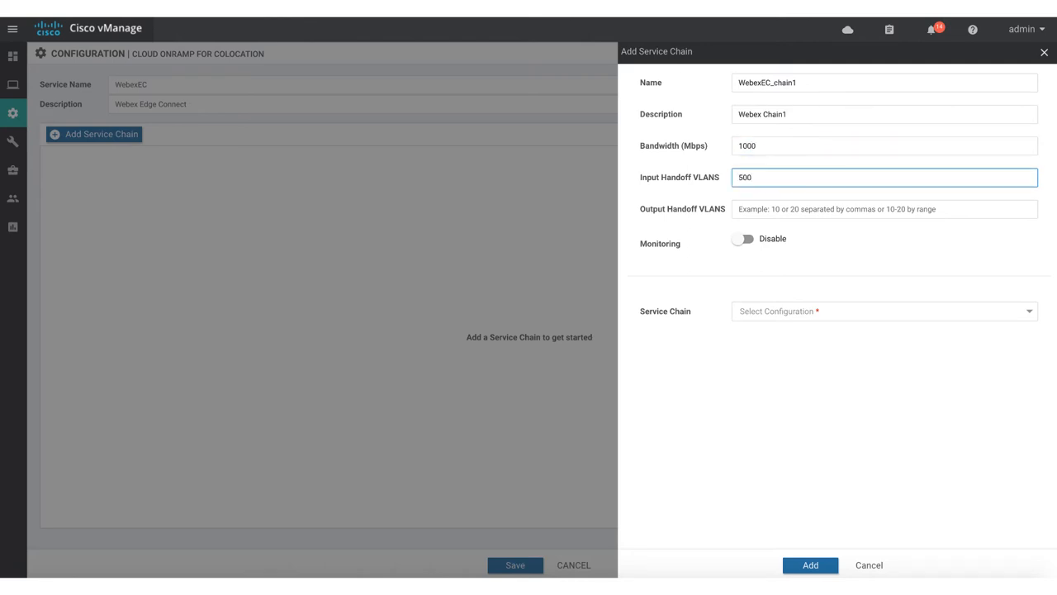
text(4)
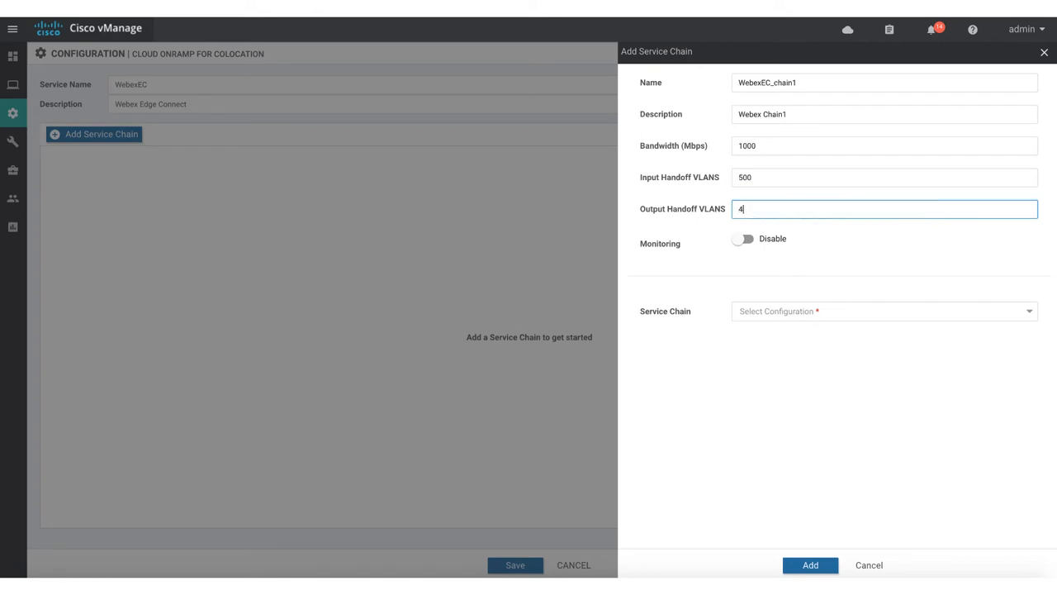
mouse_move(856, 263)
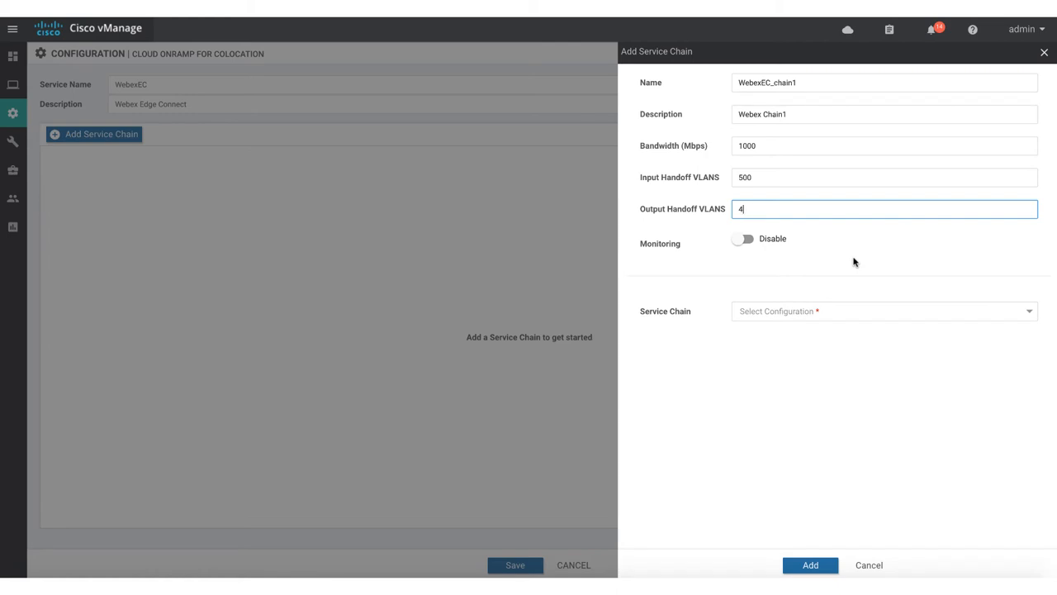
mouse_move(859, 274)
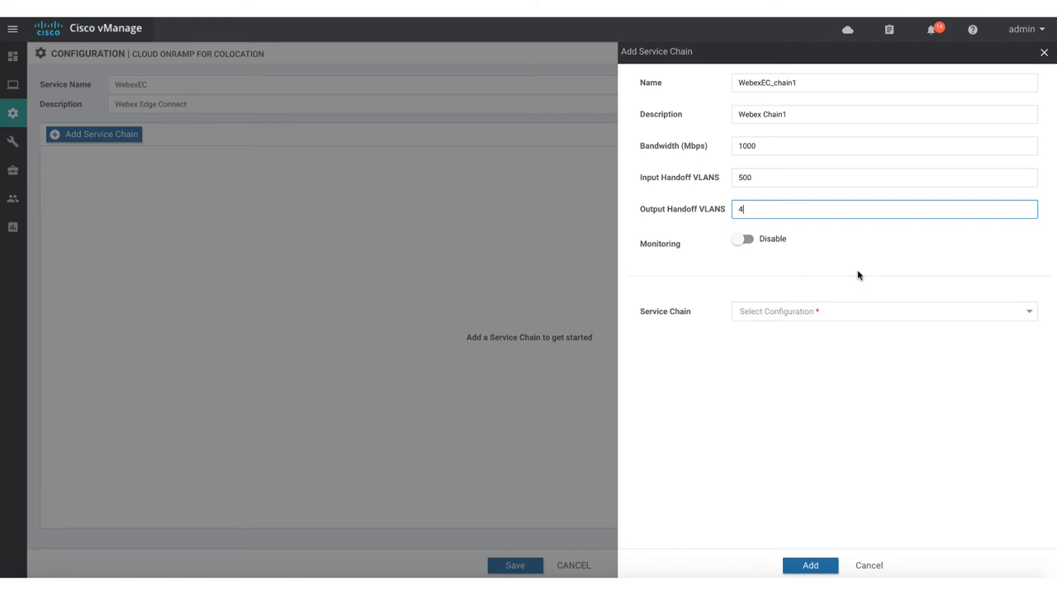
mouse_move(872, 311)
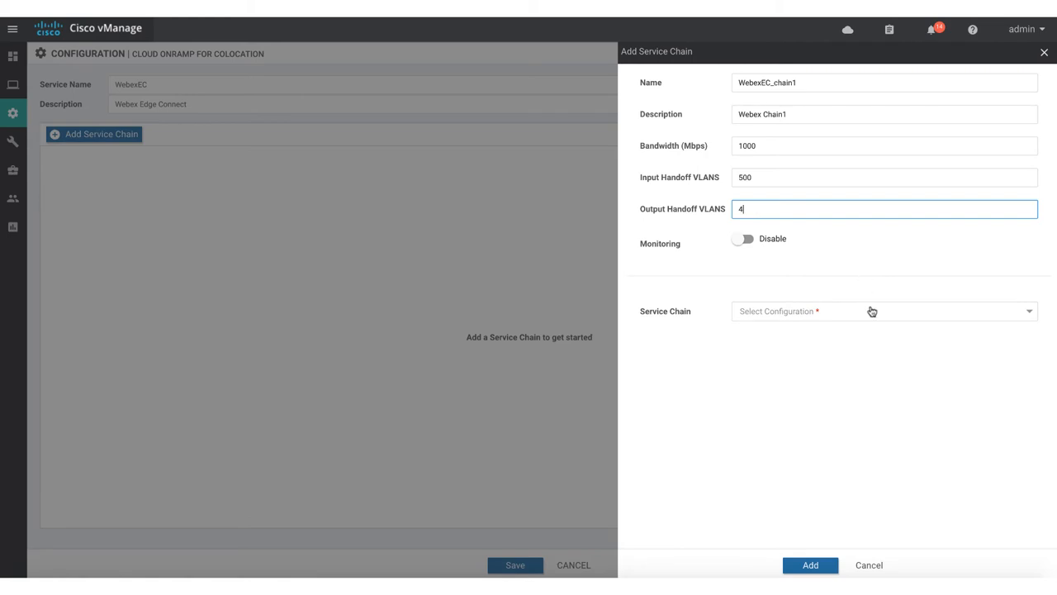
click(884, 310)
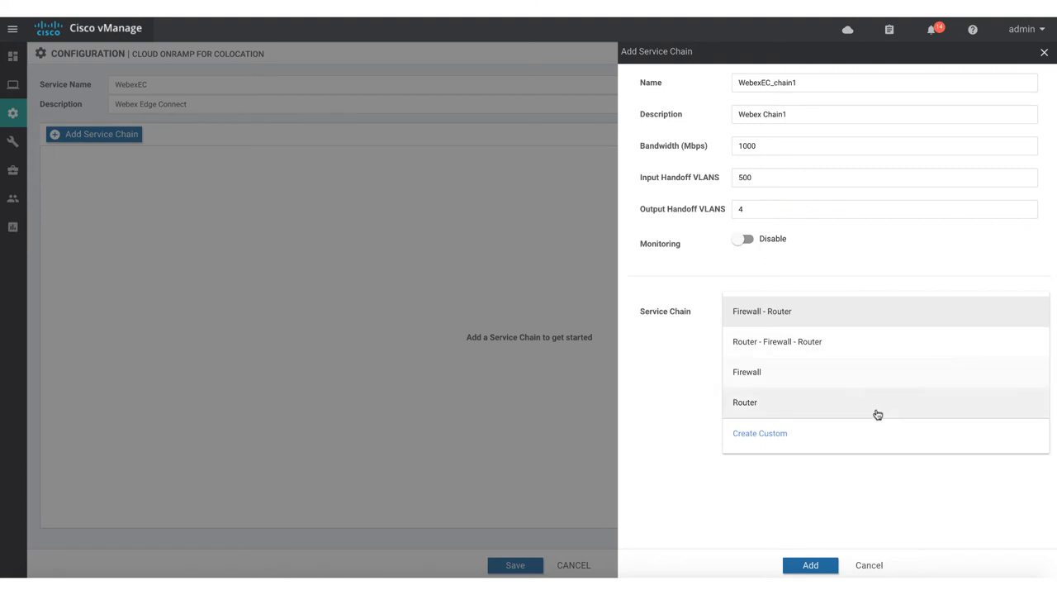
mouse_move(878, 442)
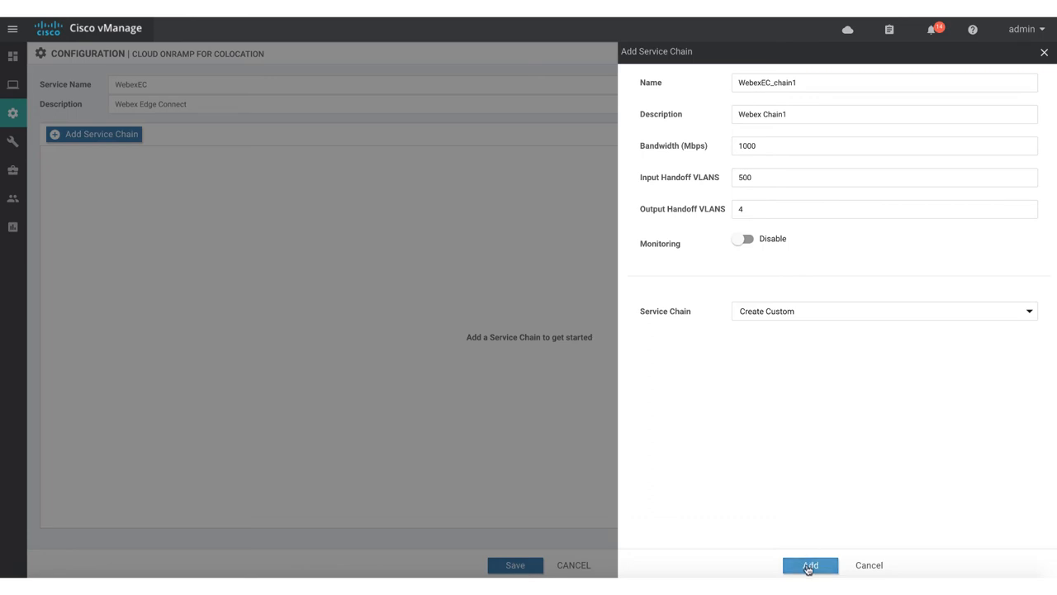
Step: Add the custom chain, place a Router VNF in it and fetch the vEdge cloud Webex image properties
click(810, 565)
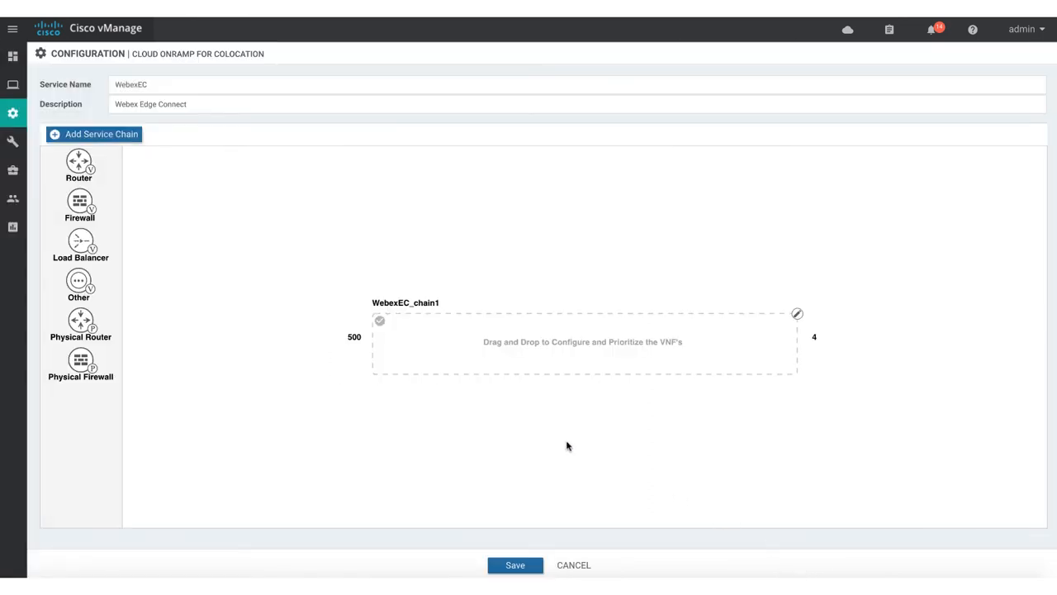
mouse_move(258, 332)
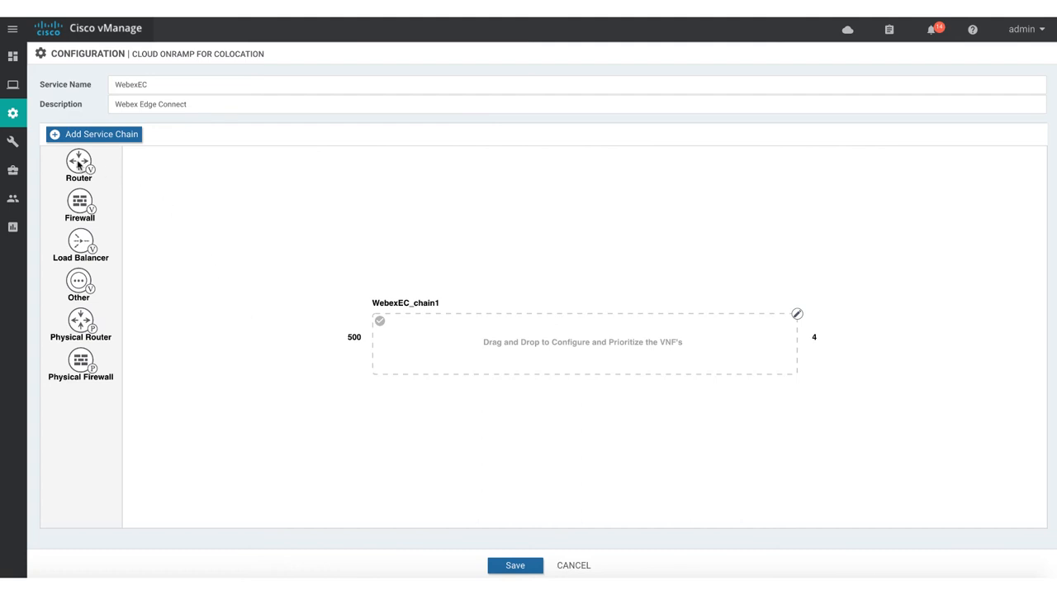
drag(79, 162, 393, 272)
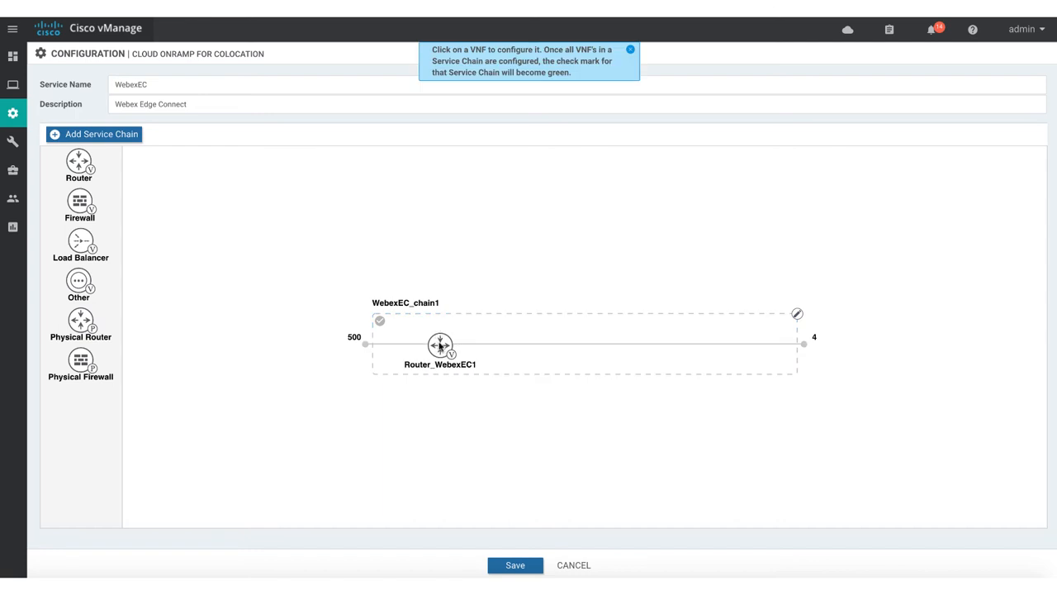
click(439, 345)
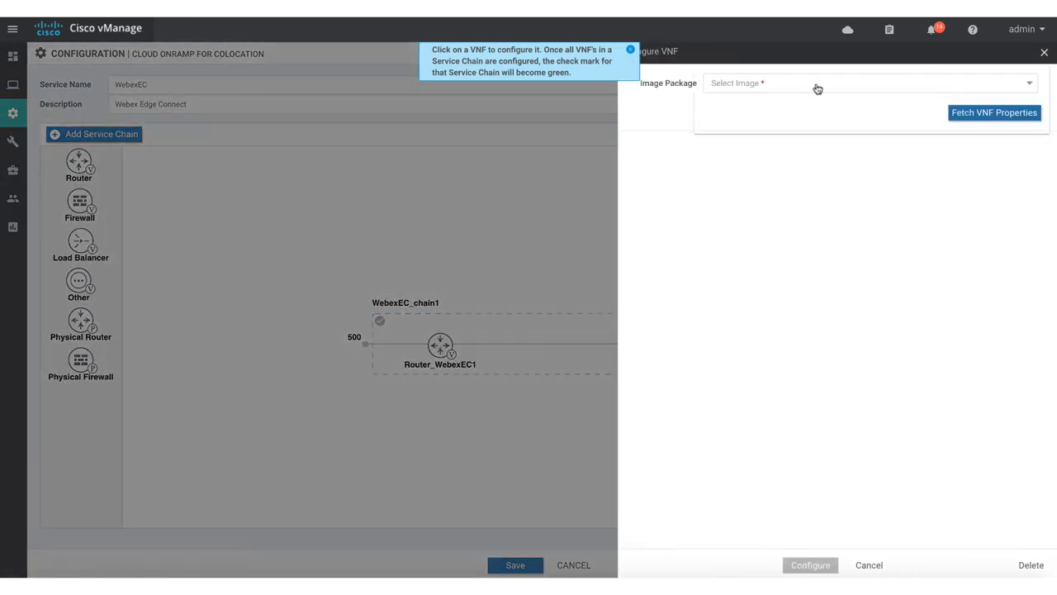
click(867, 83)
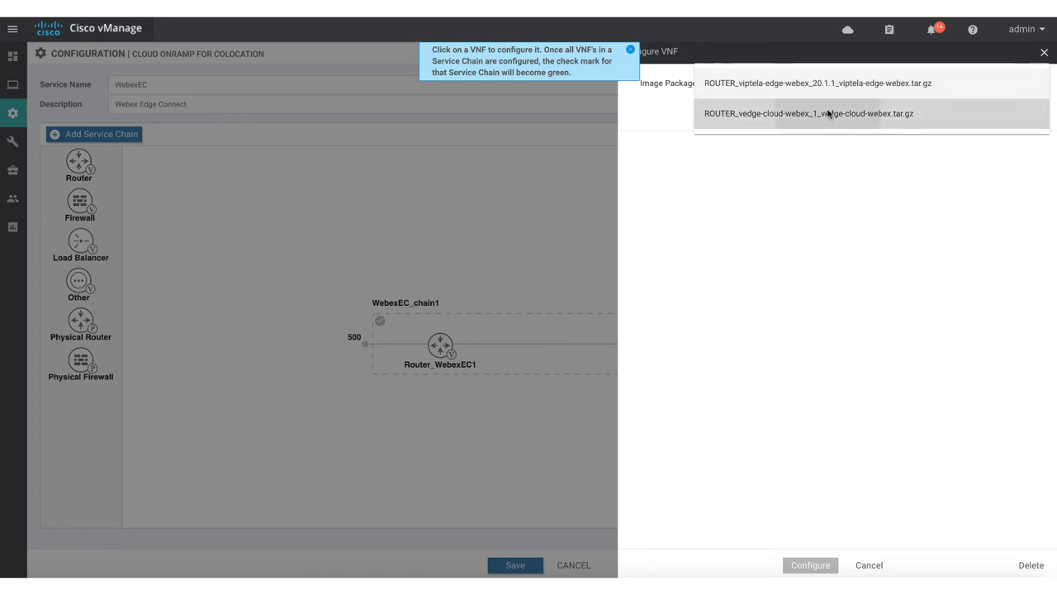
click(807, 112)
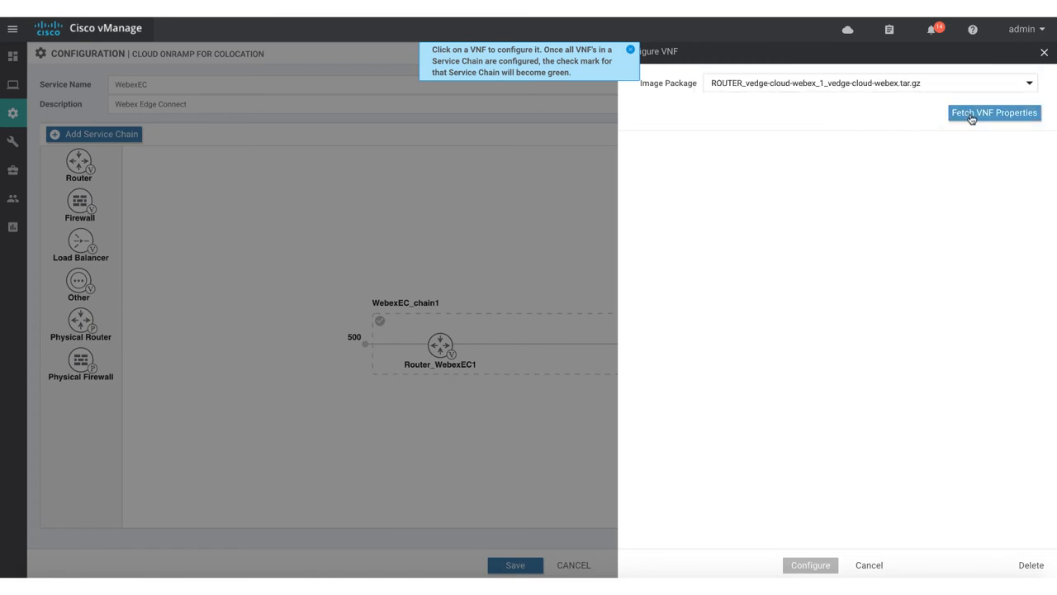
click(630, 49)
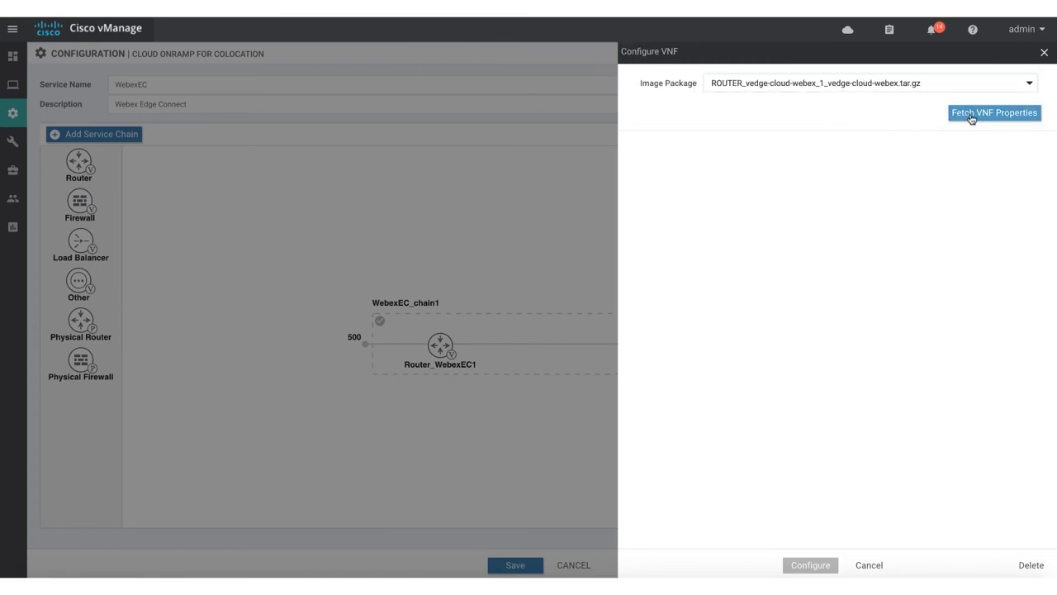
Step: Configure Router_WebexEC1 with 2 CPU, 4096 MB, hostname Router1 and mask 255.25x, then apply
click(994, 112)
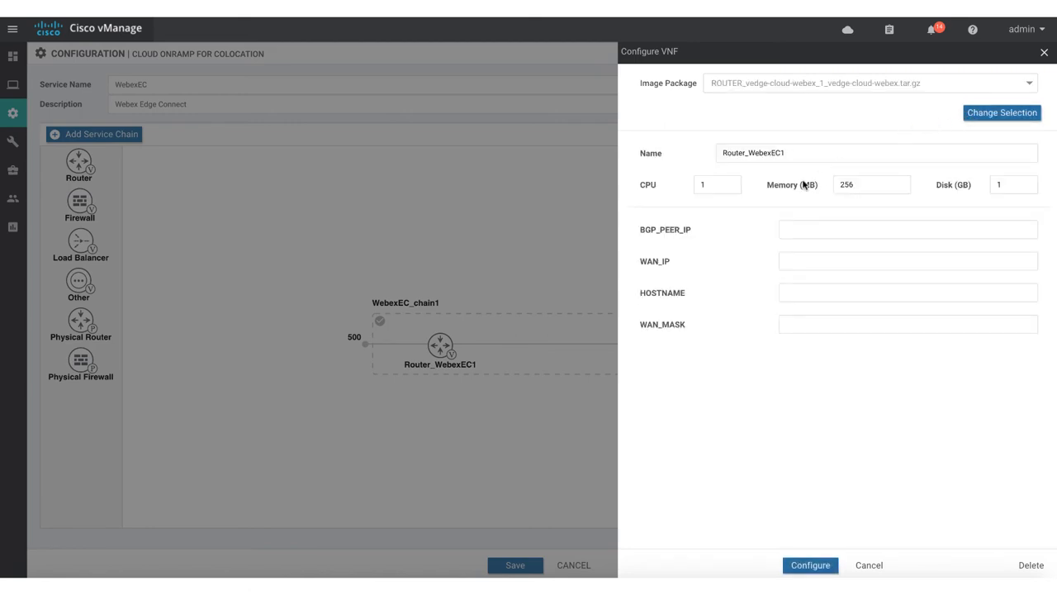
click(717, 184)
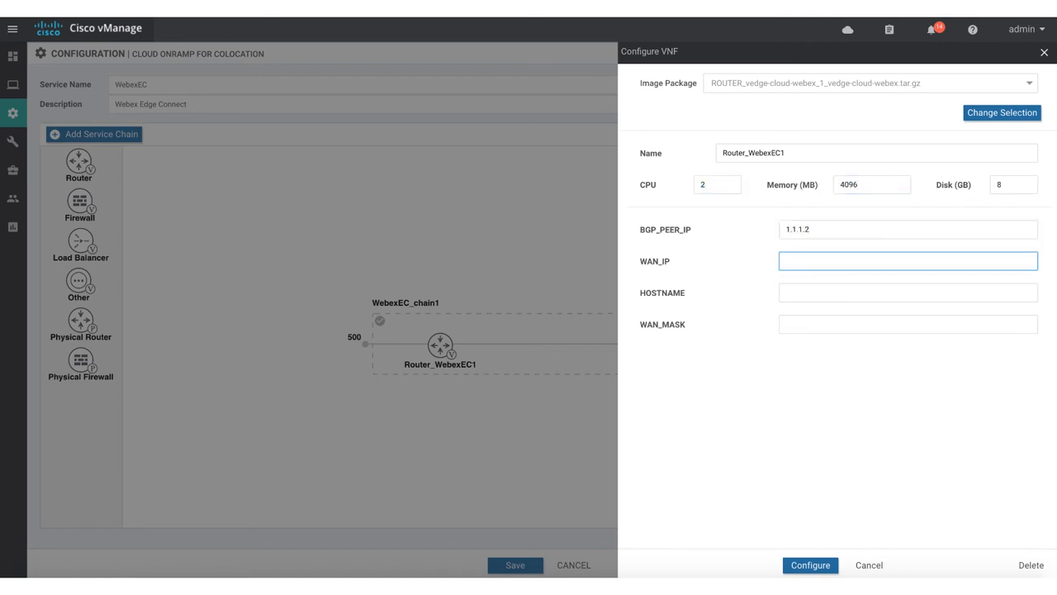
text(255.25)
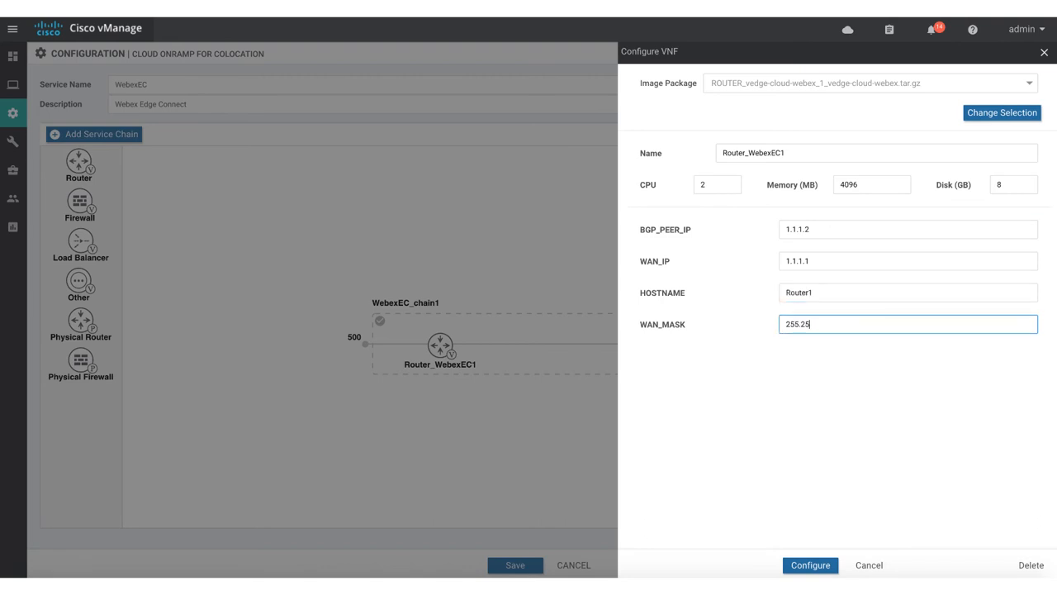
click(809, 565)
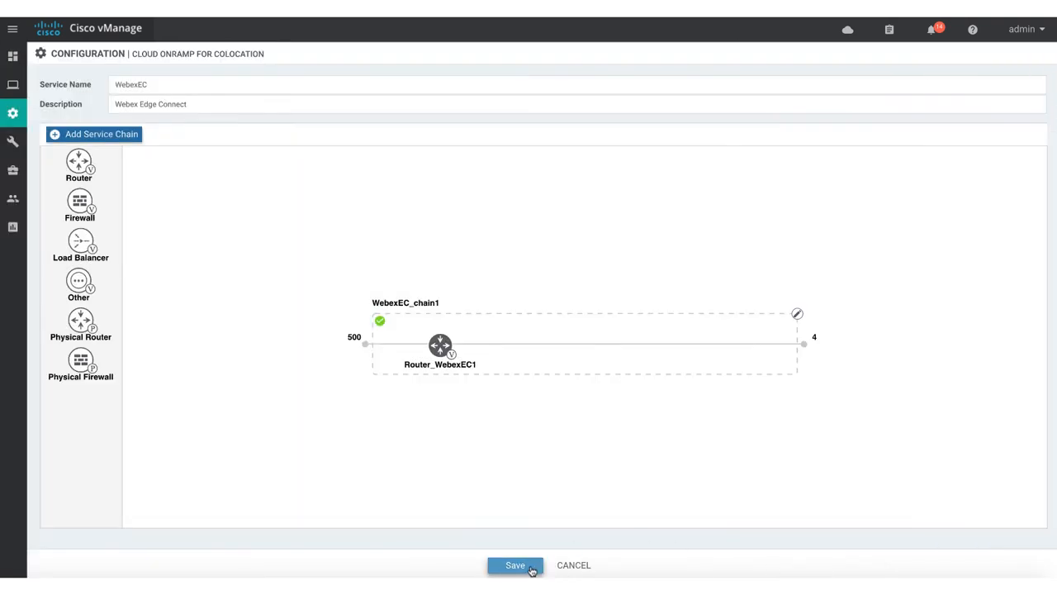
Step: Save the WebexEC service group and attach it to Cluster1-Ashburn
click(515, 565)
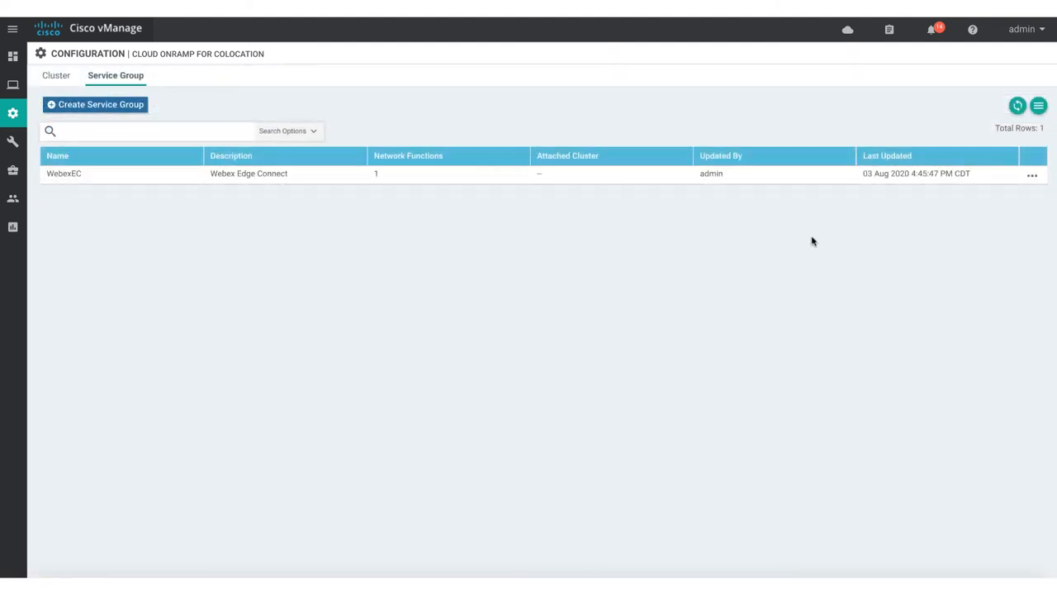
click(1030, 175)
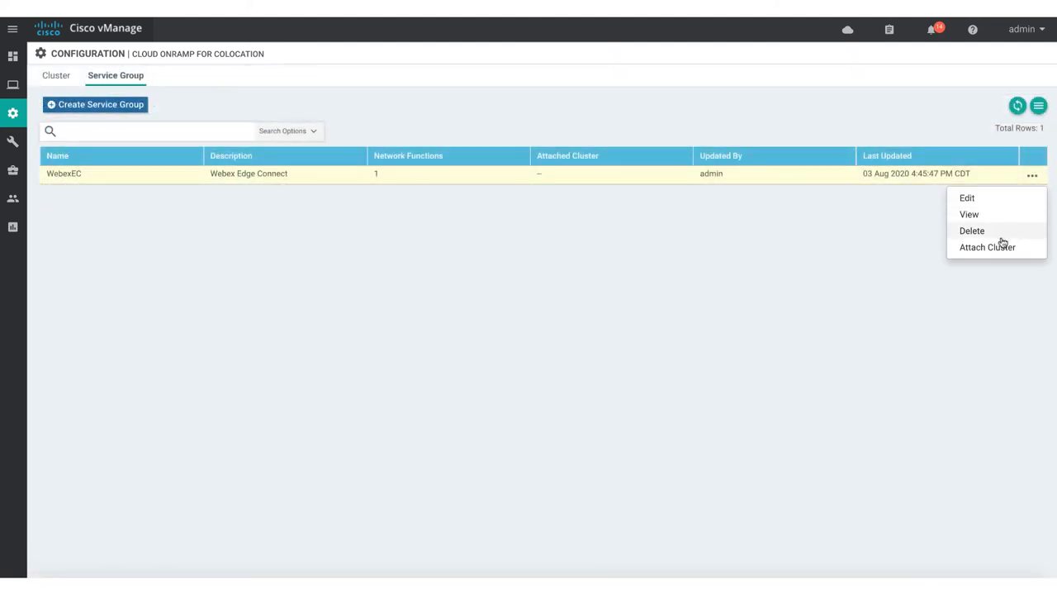
click(988, 247)
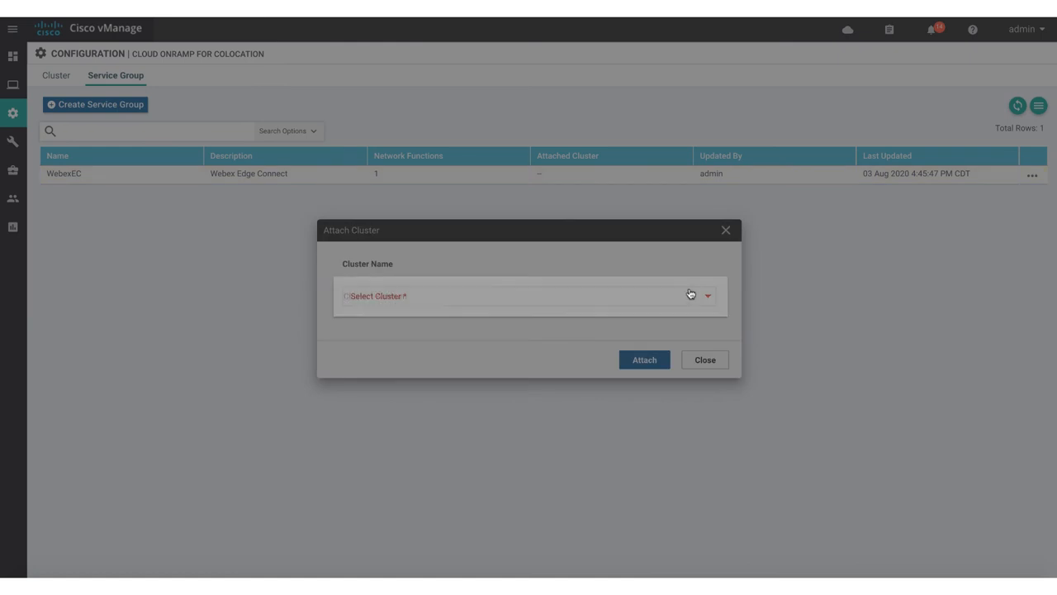
click(528, 295)
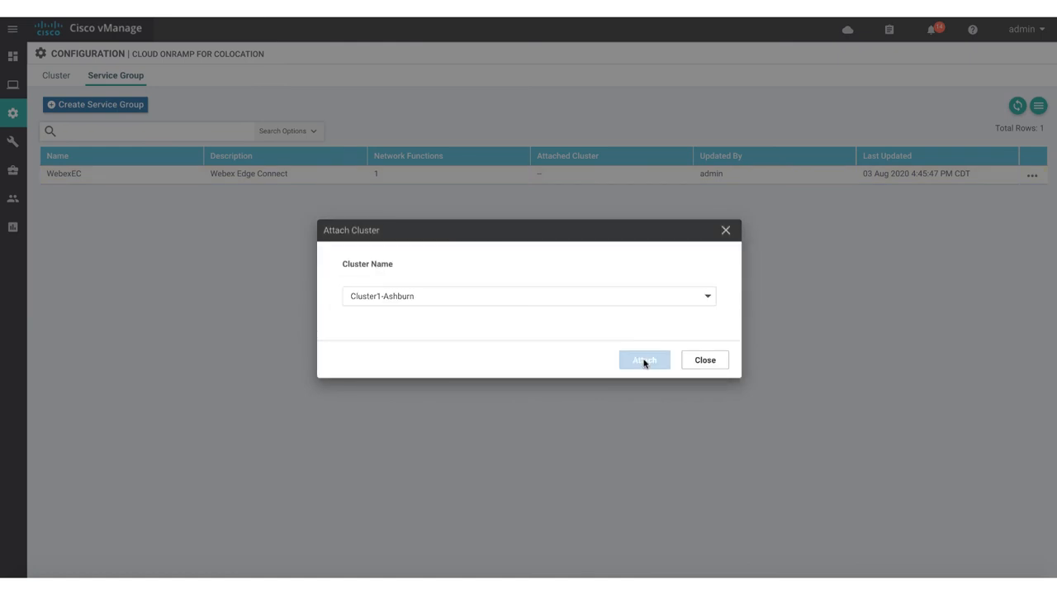
click(644, 360)
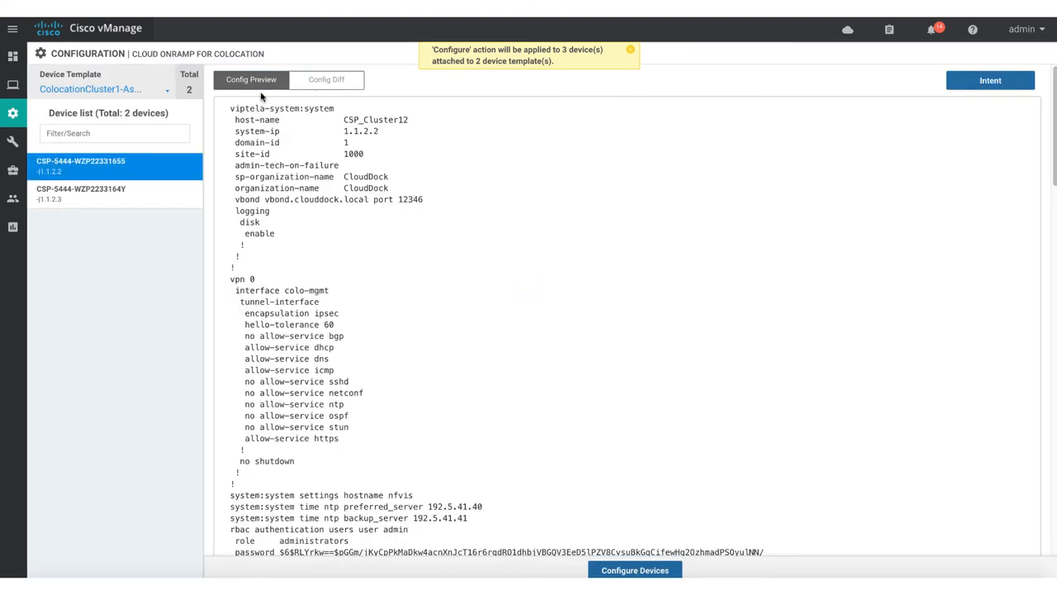
Step: Review the configuration changes for the ccm-Cluster1-Ashburn device and proceed
click(327, 79)
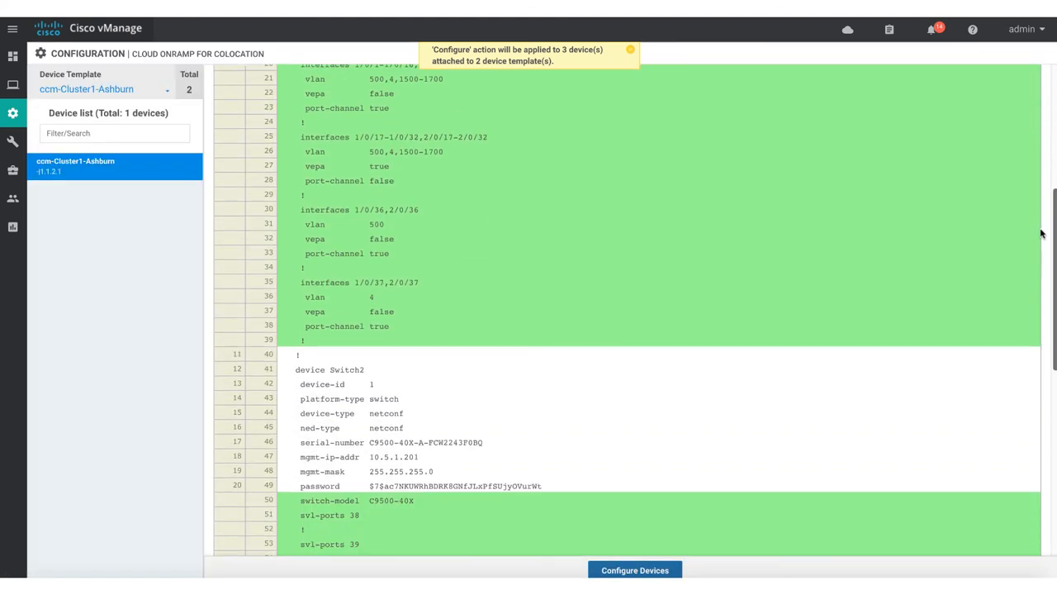
click(634, 569)
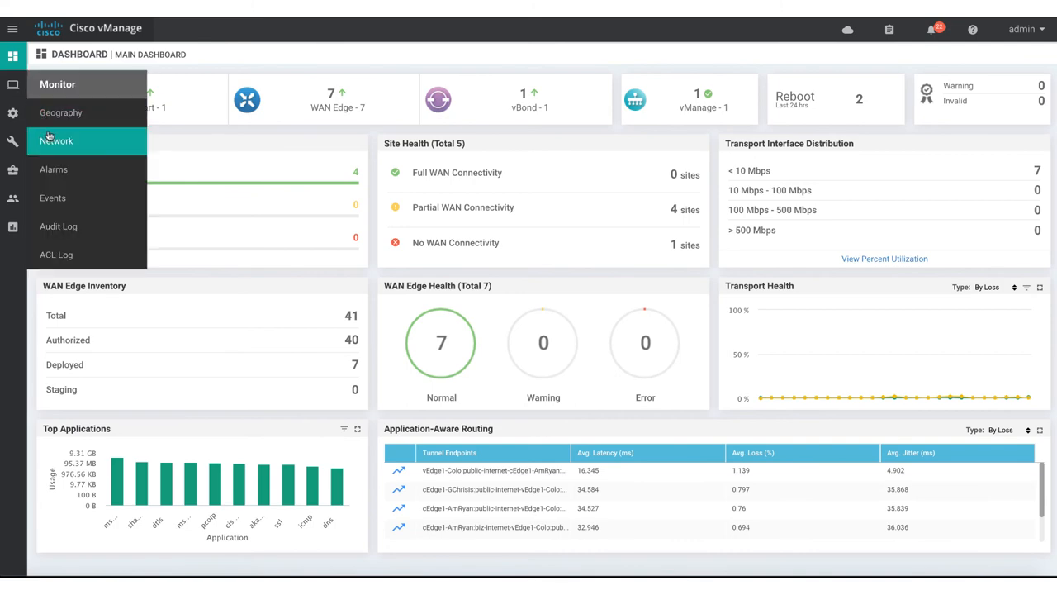
Step: View Cluster1-Ashburn's services in monitoring as a diagram showing WebexEC_chain1 with routerWebexEC
click(56, 140)
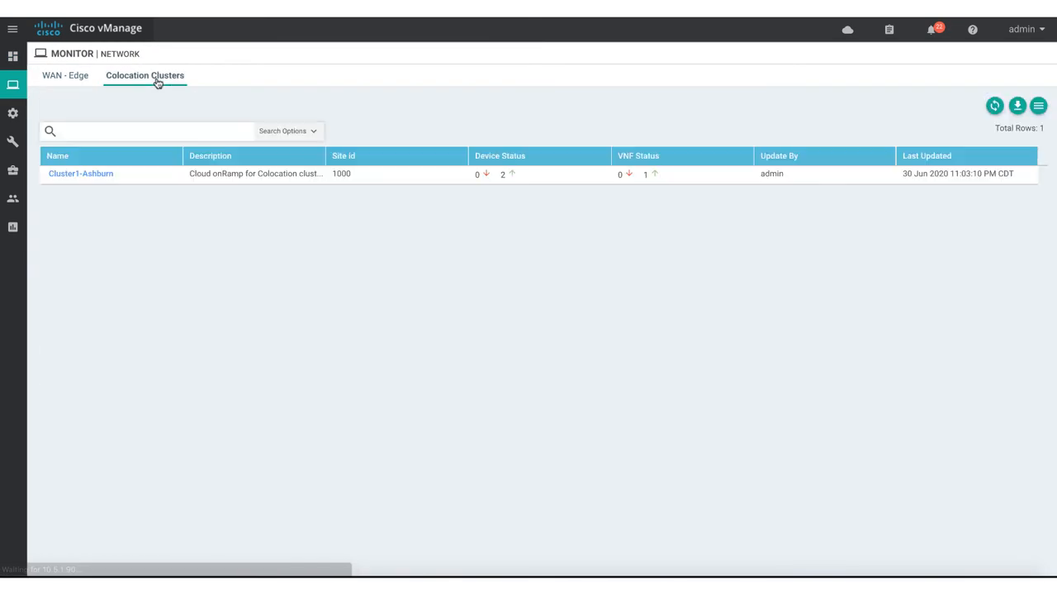
click(79, 173)
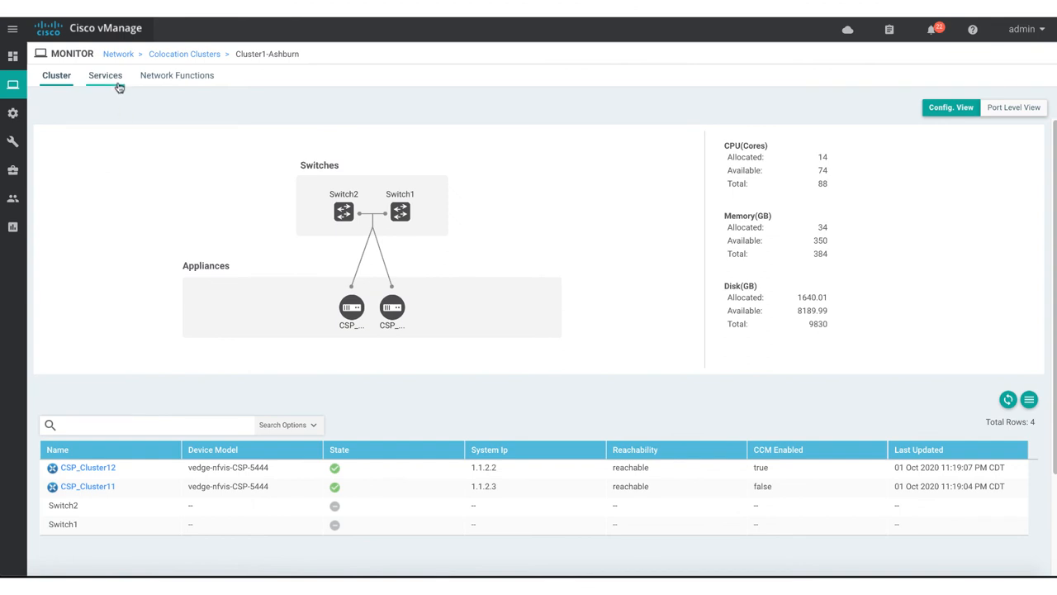
click(106, 76)
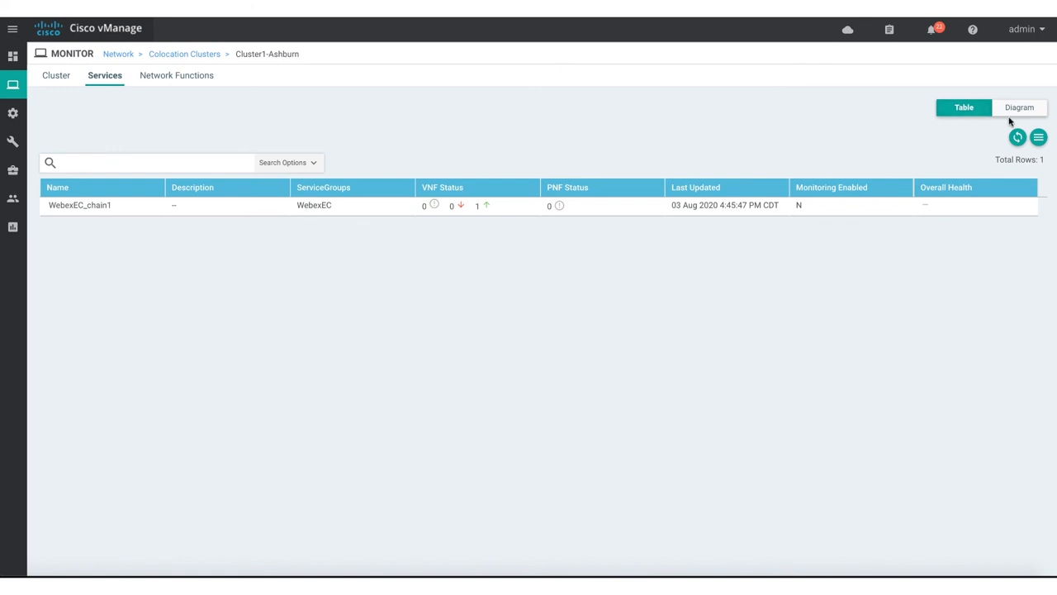
click(1019, 105)
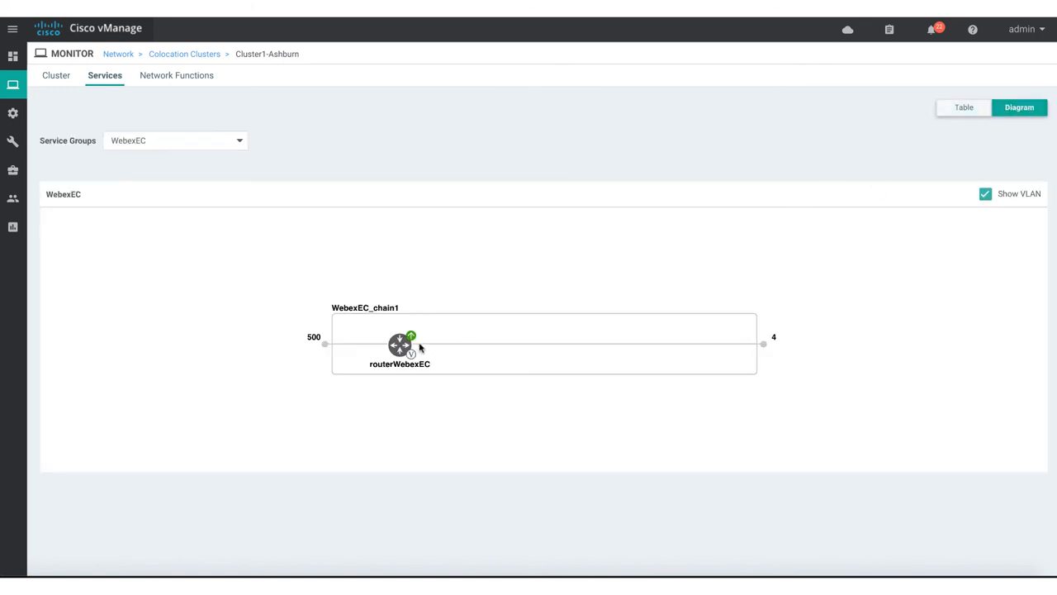
mouse_move(229, 233)
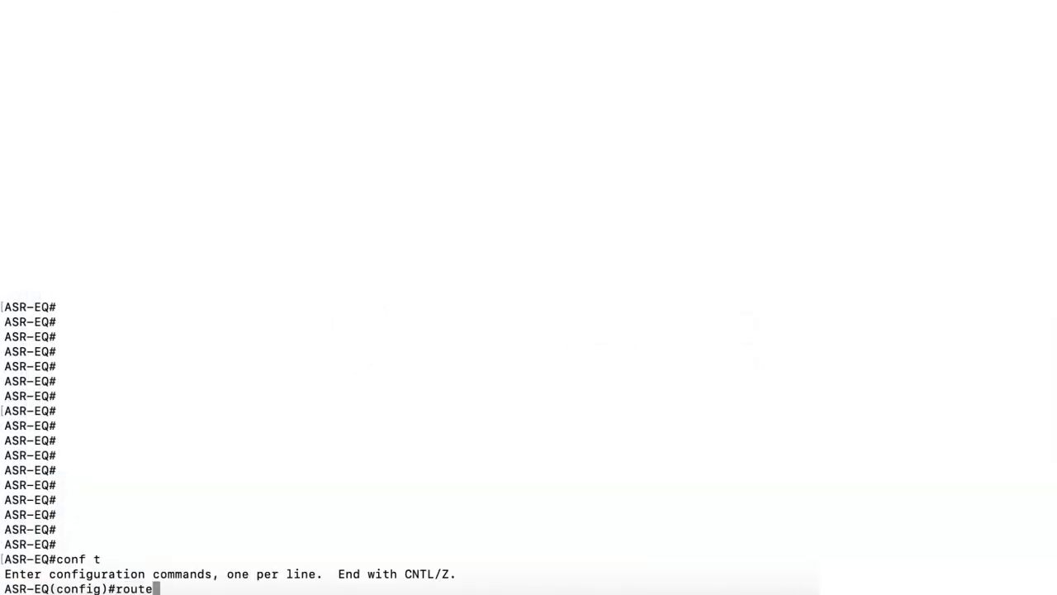
Step: Create route-map LOCAL_PREF with local-preference 10000 and apply it outbound to BGP neighbor 10.4.1.95
text(-map LOCAL_PREF)
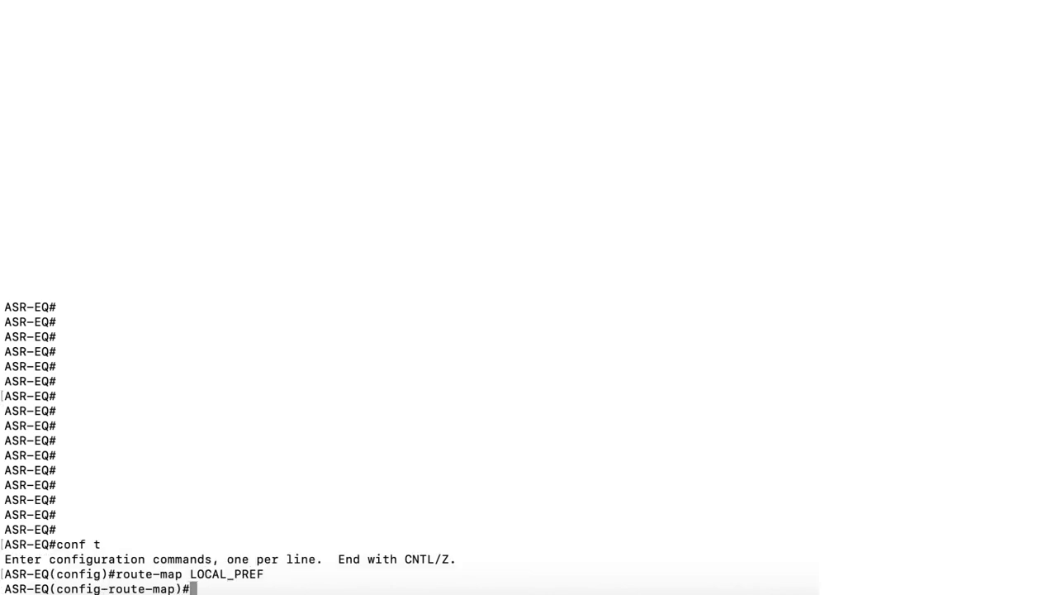
text(set loca)
text(neighbor 1)
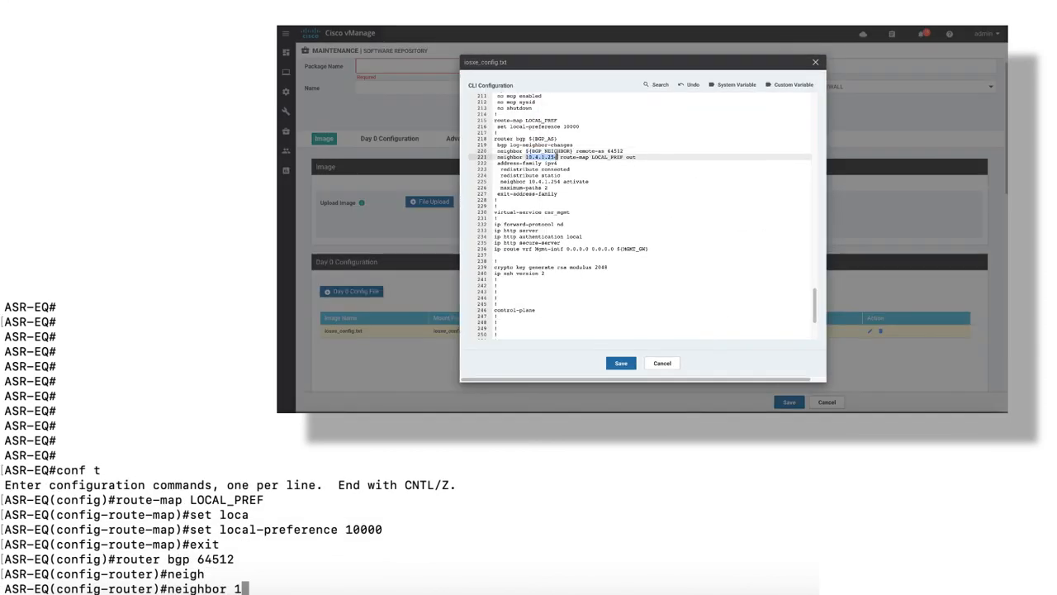
text(0.4.1.95 route-map LOCAL_PREF out)
text(end)
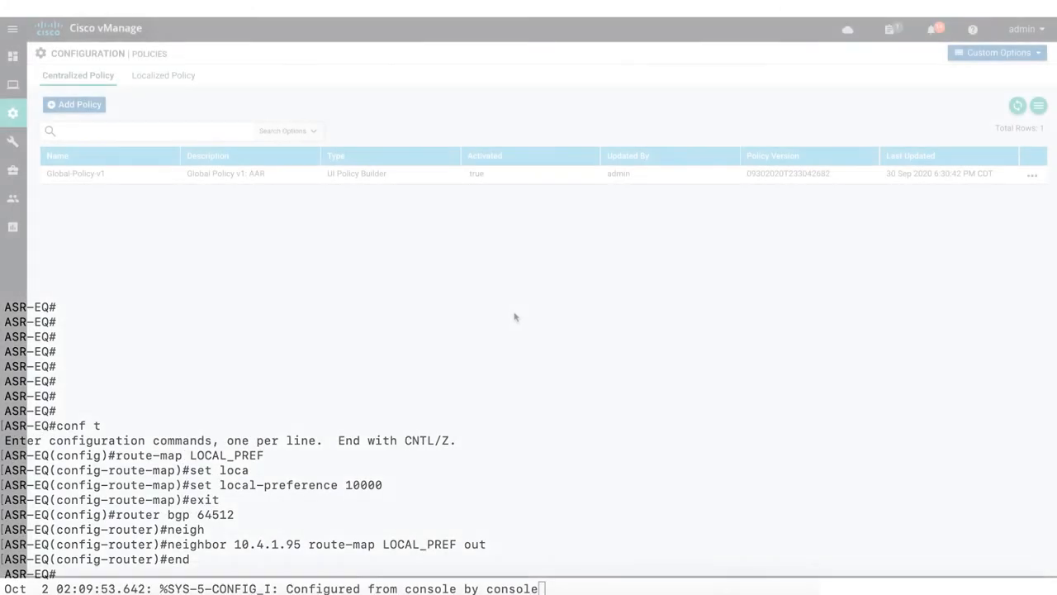
Step: Create custom control policy Route-Policy with a route rule matching East-Colocation and VPN1, action Accept
click(516, 558)
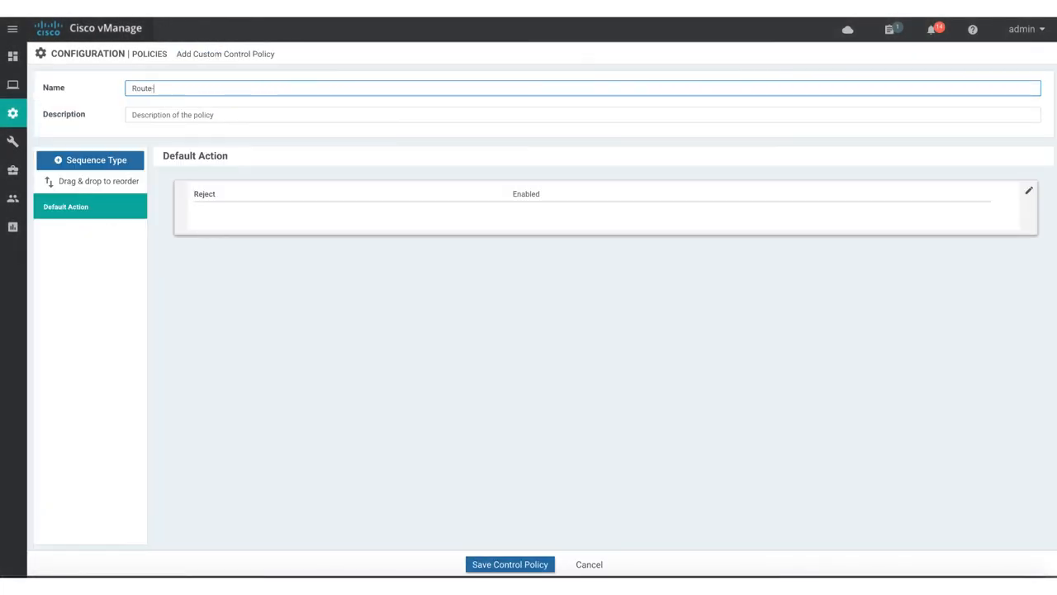
click(89, 158)
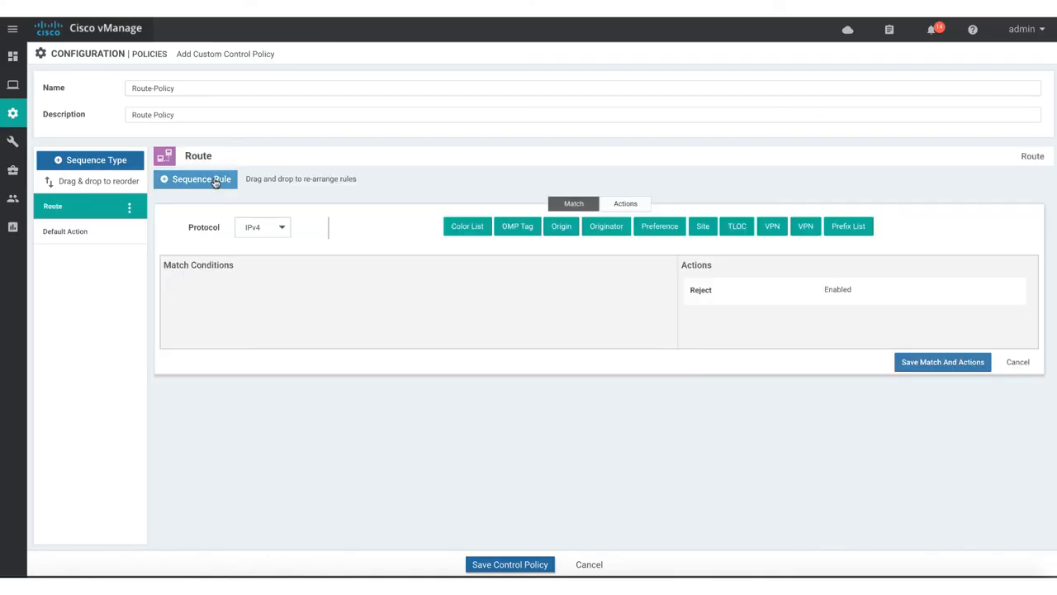
click(703, 224)
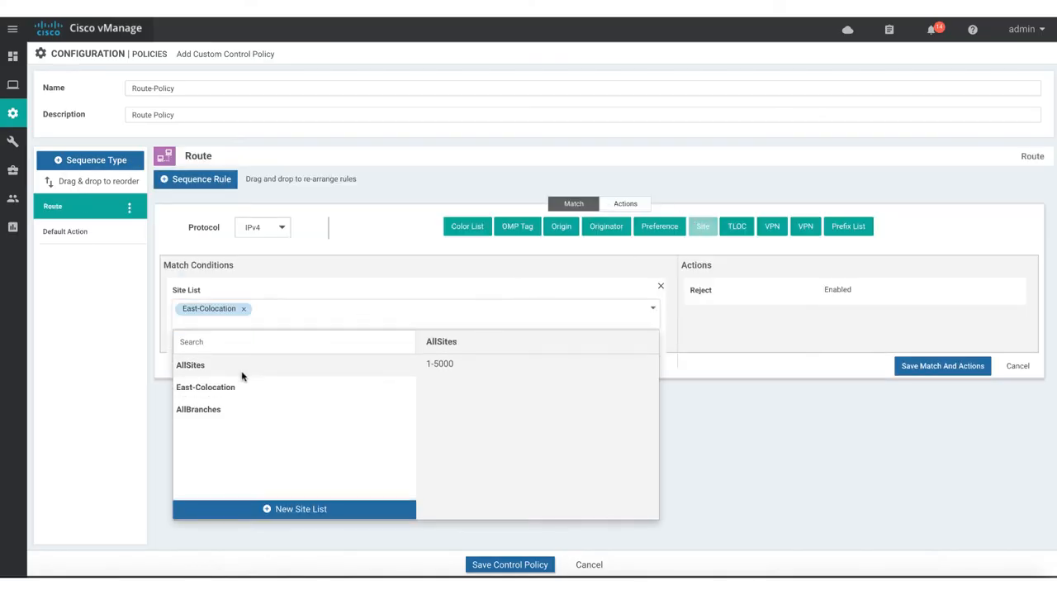
click(771, 225)
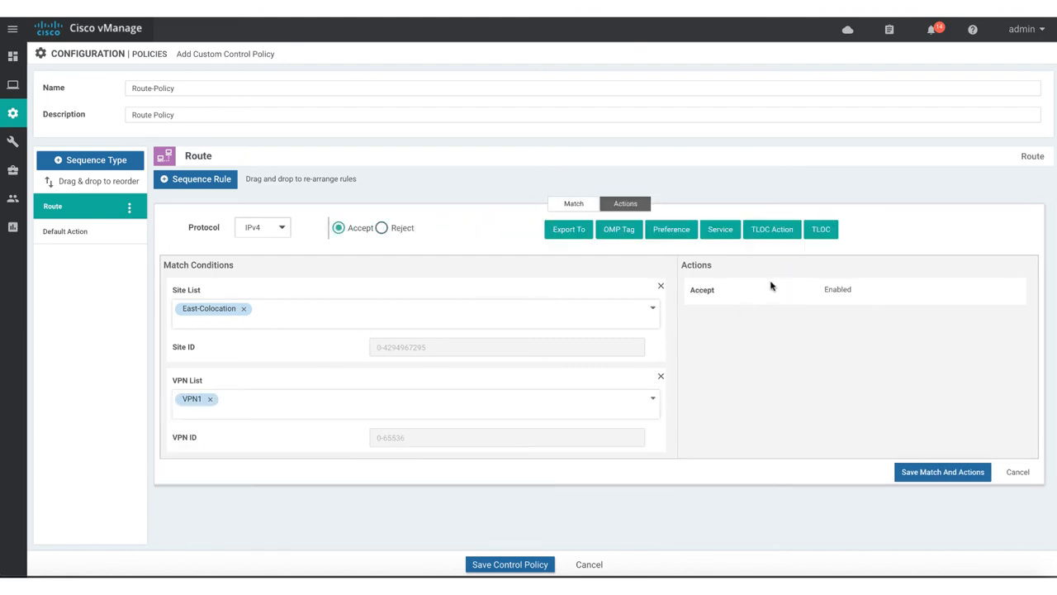
click(671, 228)
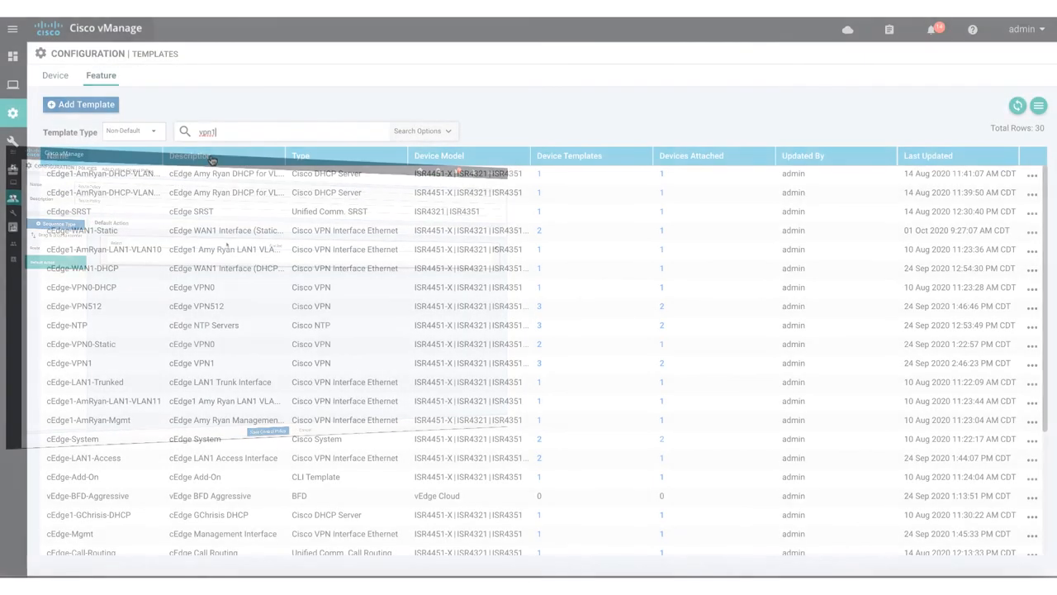
Step: Filter feature templates for VPN1 and view cEdge-VPN1's Service and Global Route Leak sections
key(Enter)
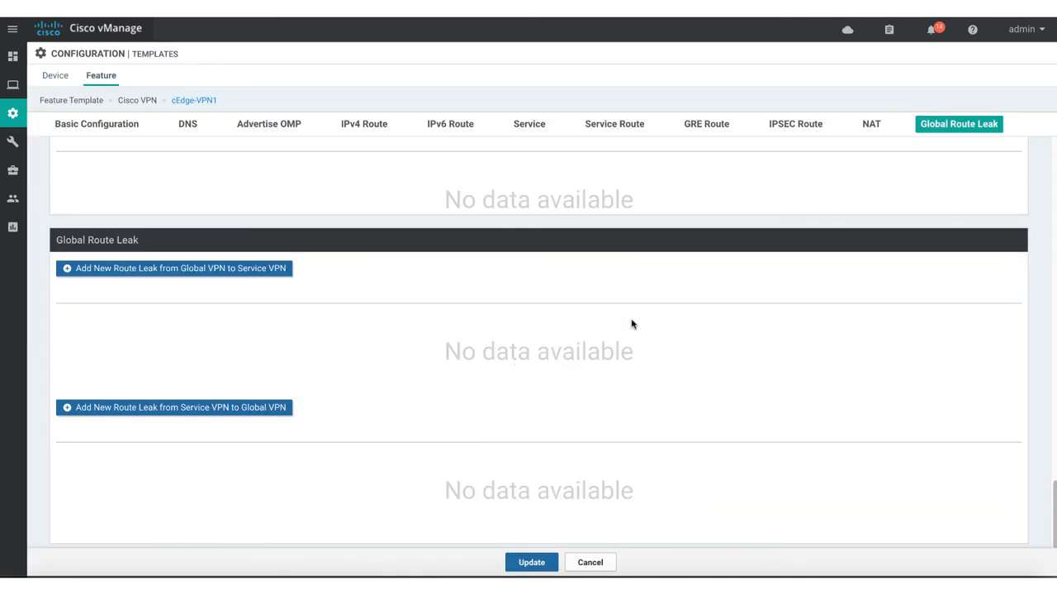
click(529, 124)
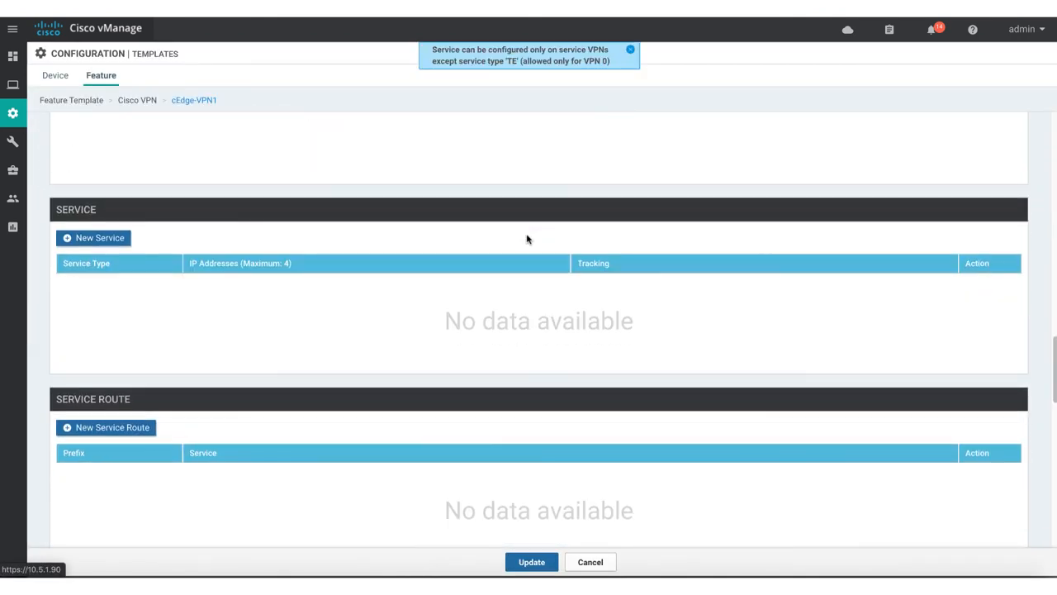
click(93, 238)
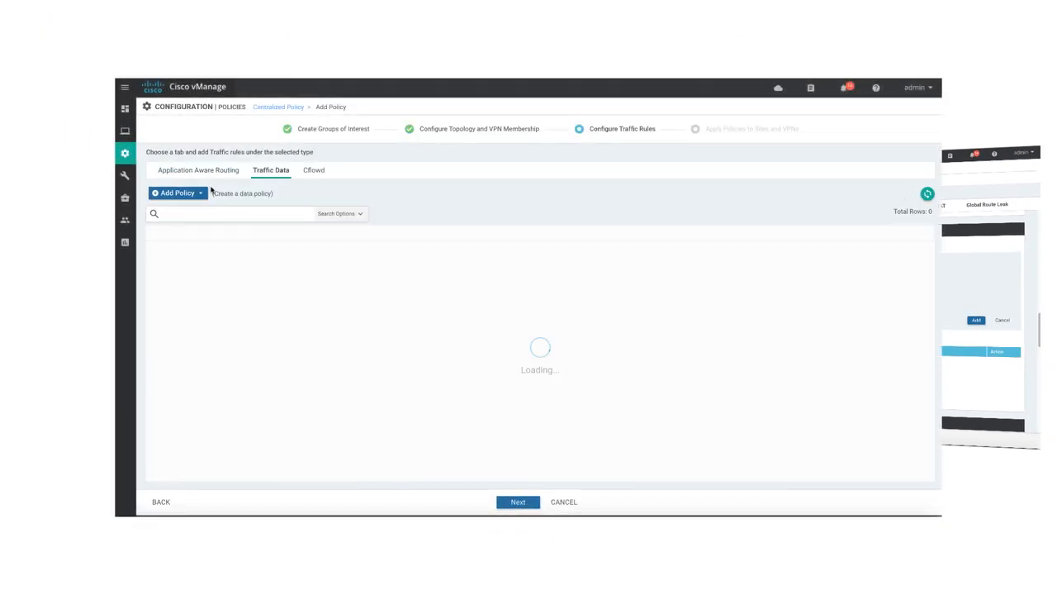
Step: Start a new traffic data policy under the centralized policy
click(177, 191)
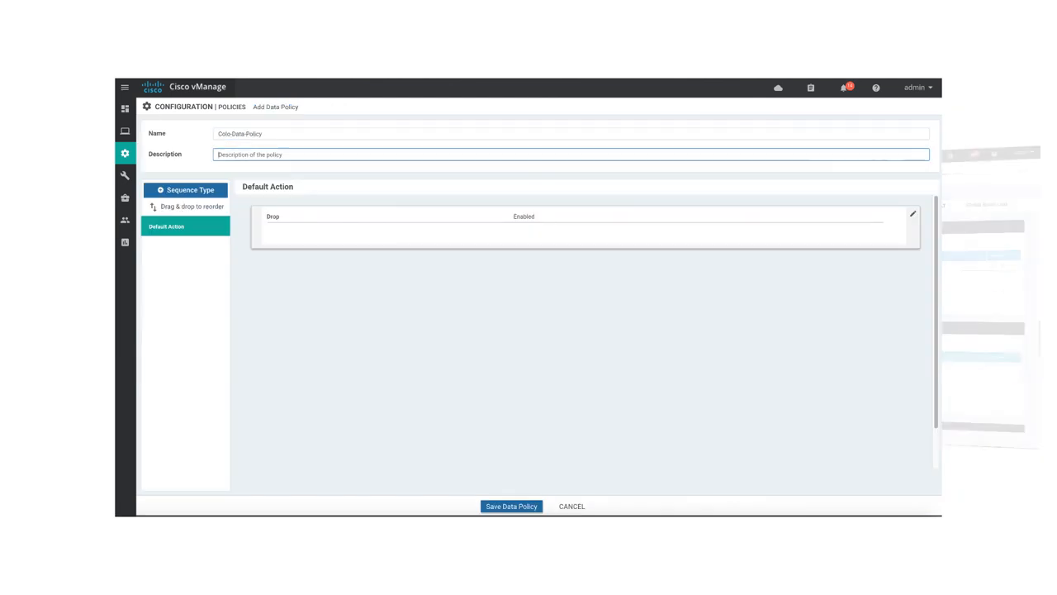